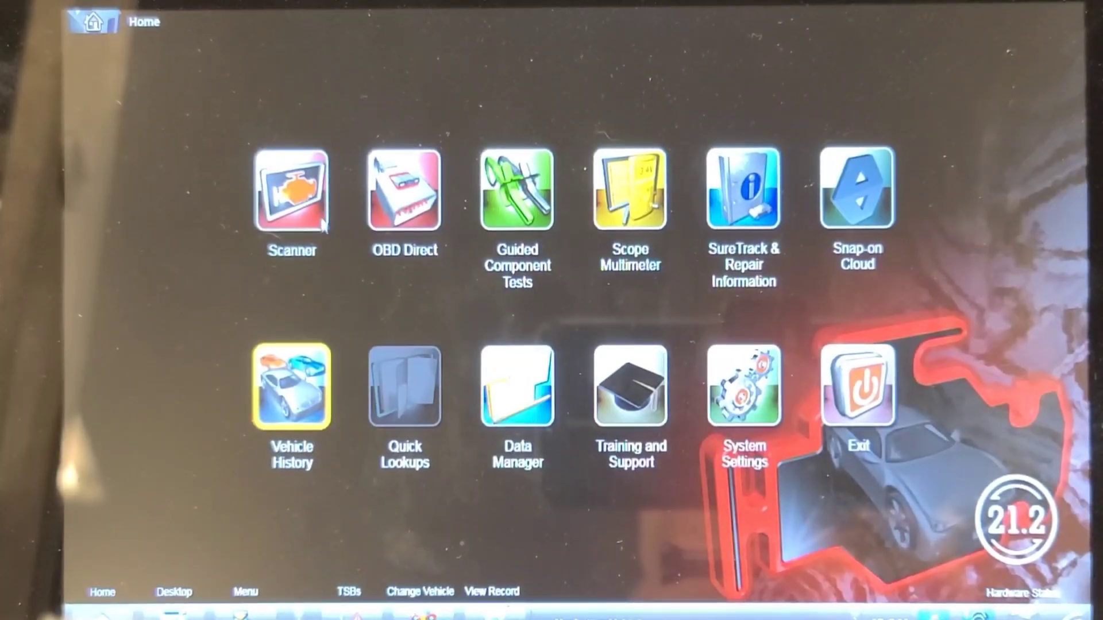
Launch Scanner, load the detected 2011 Ford F-150 VIN and confirm its details.
click(291, 187)
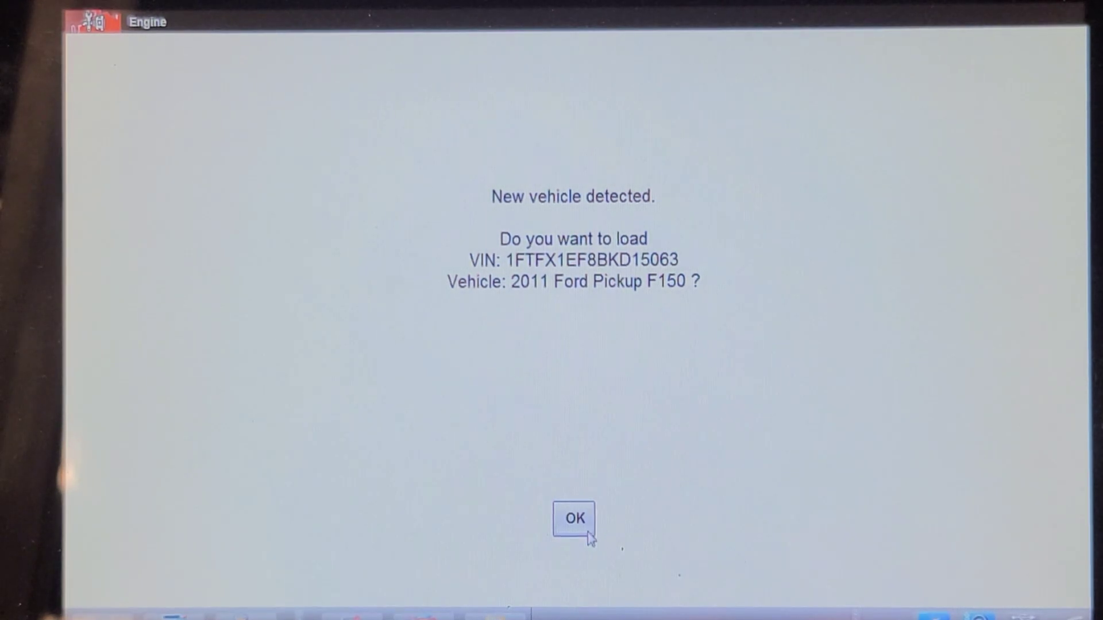
click(574, 518)
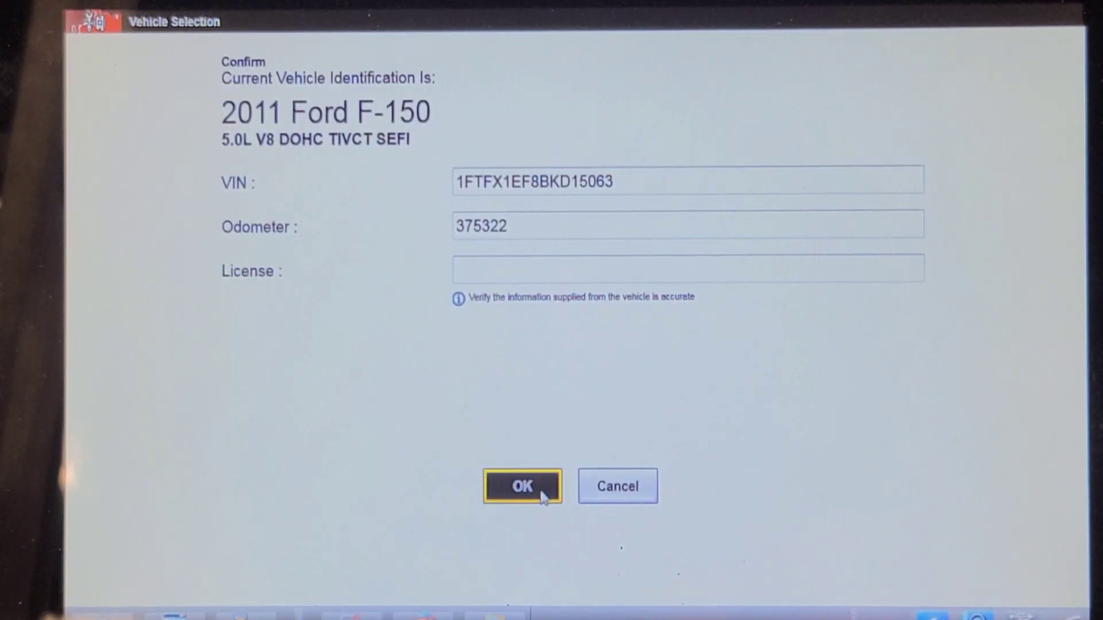
click(522, 486)
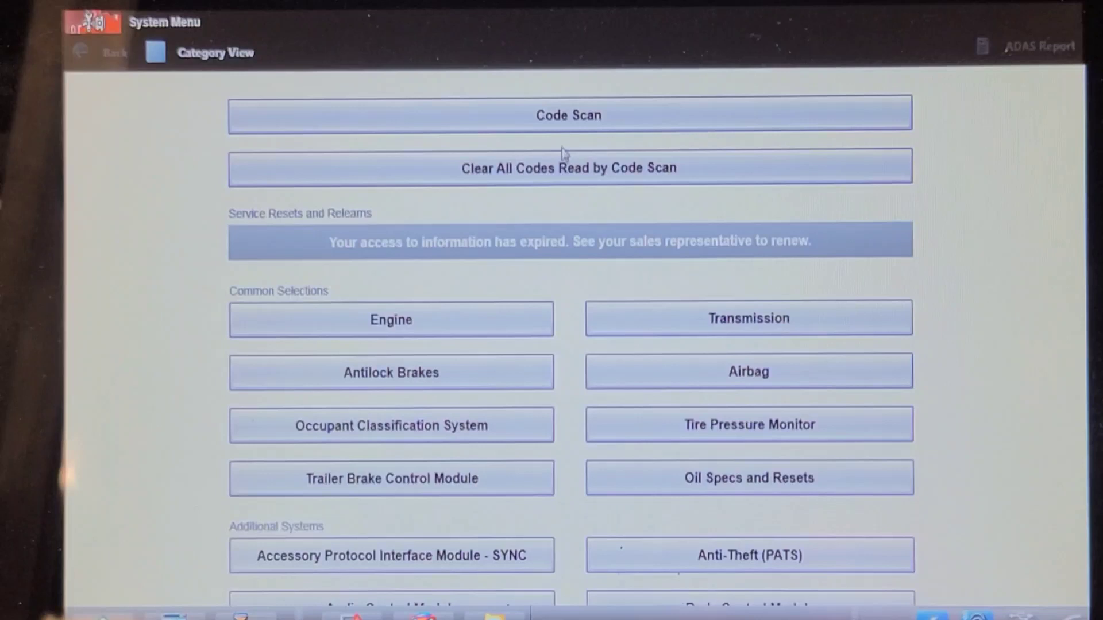
Run a Pre Scan code scan of all systems with the ignition on.
click(568, 115)
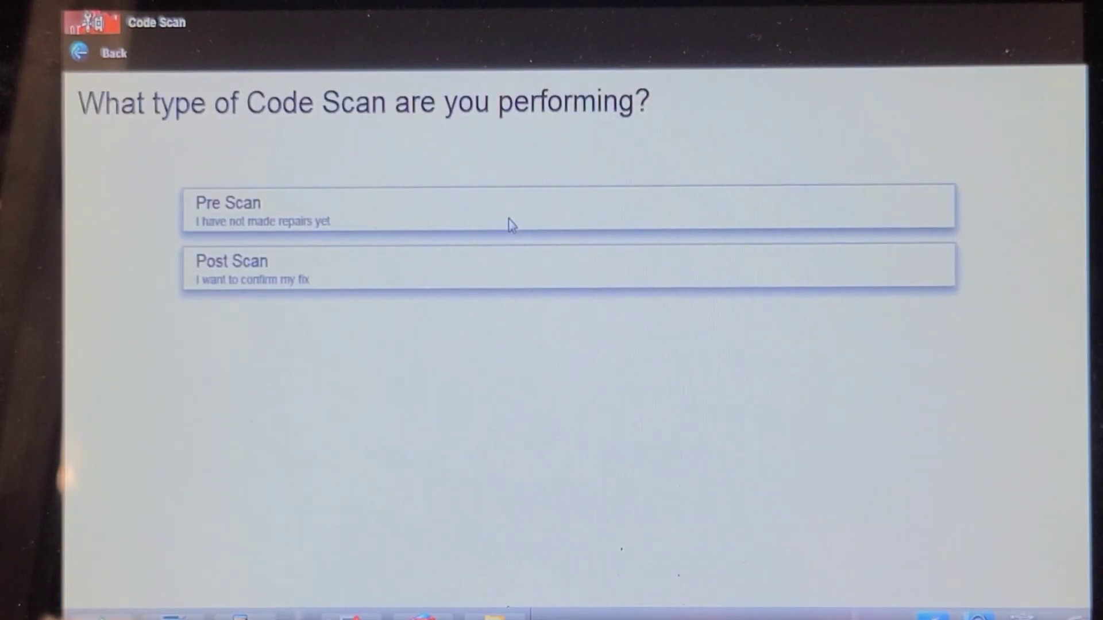
click(568, 207)
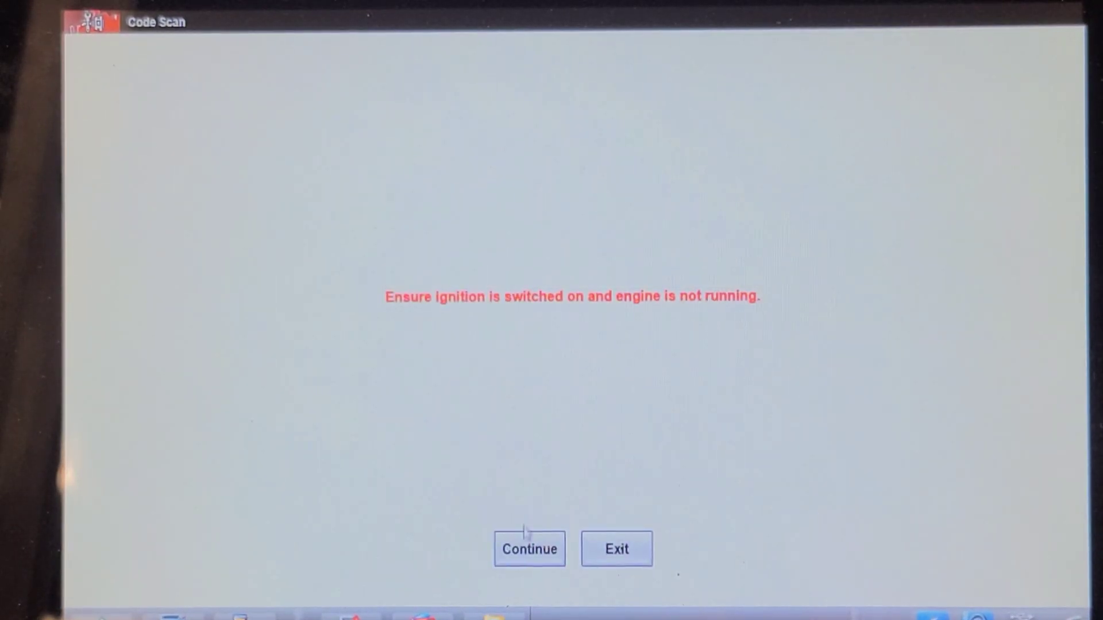
click(528, 549)
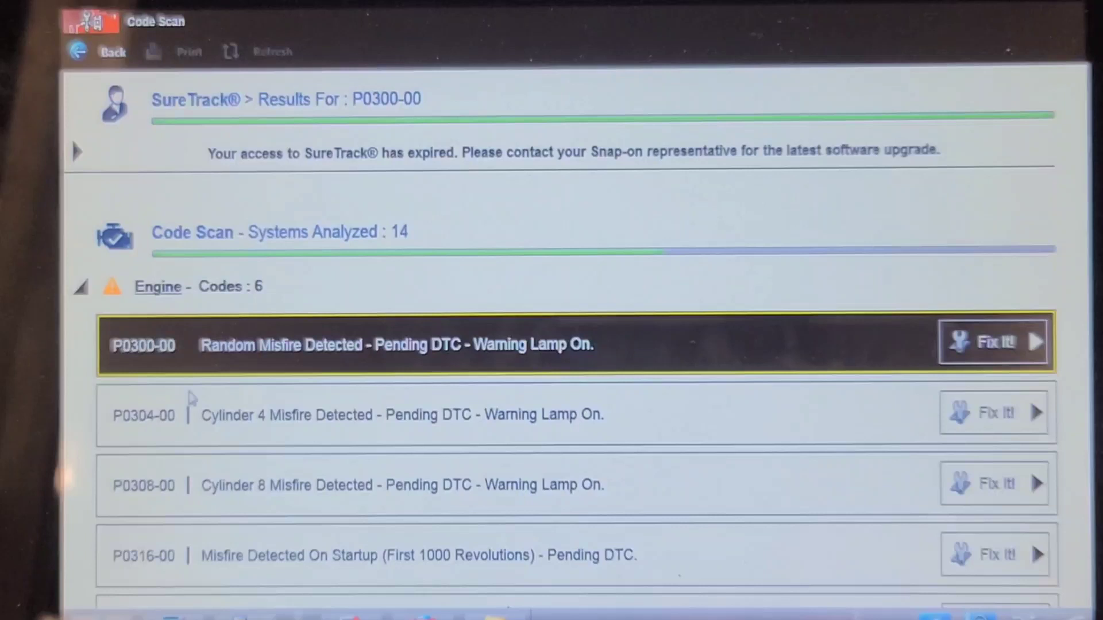
scroll(down, 3)
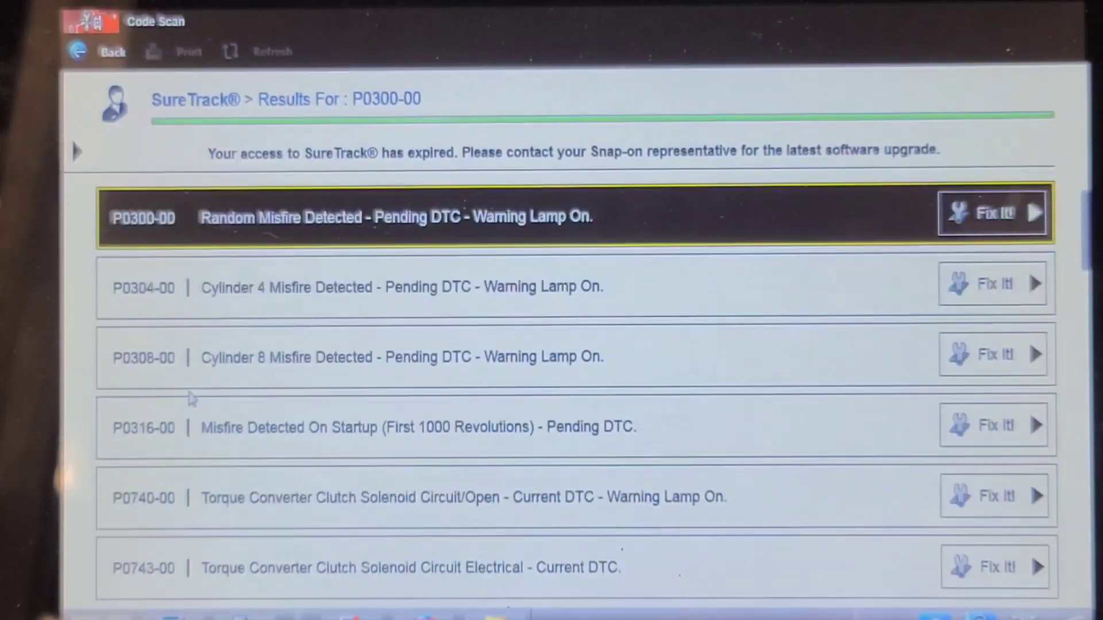
scroll(down, 3)
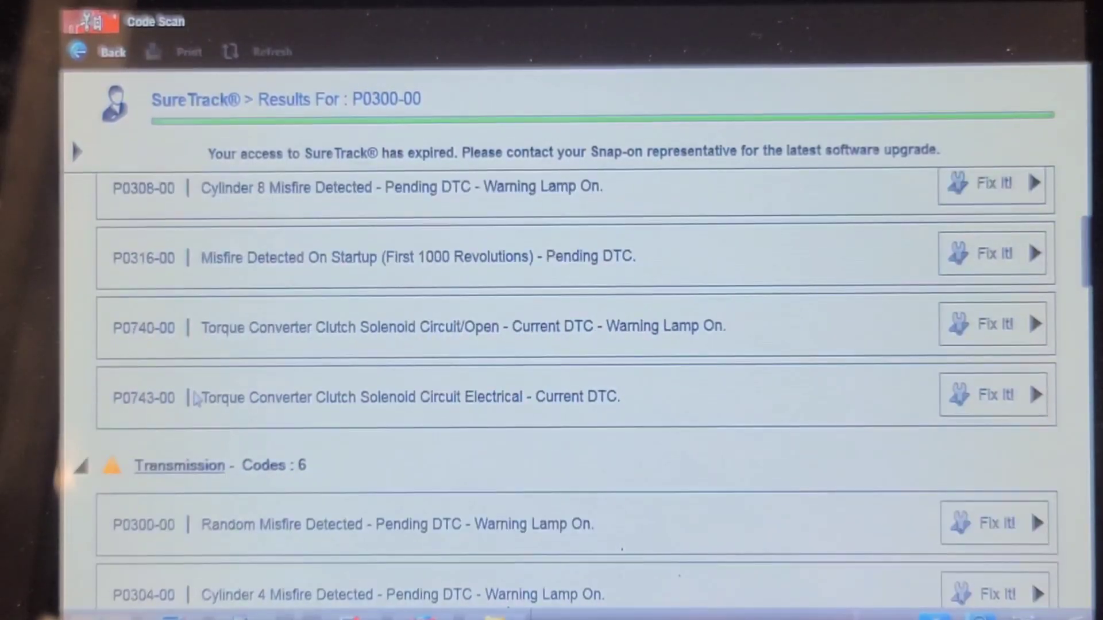
scroll(down, 3)
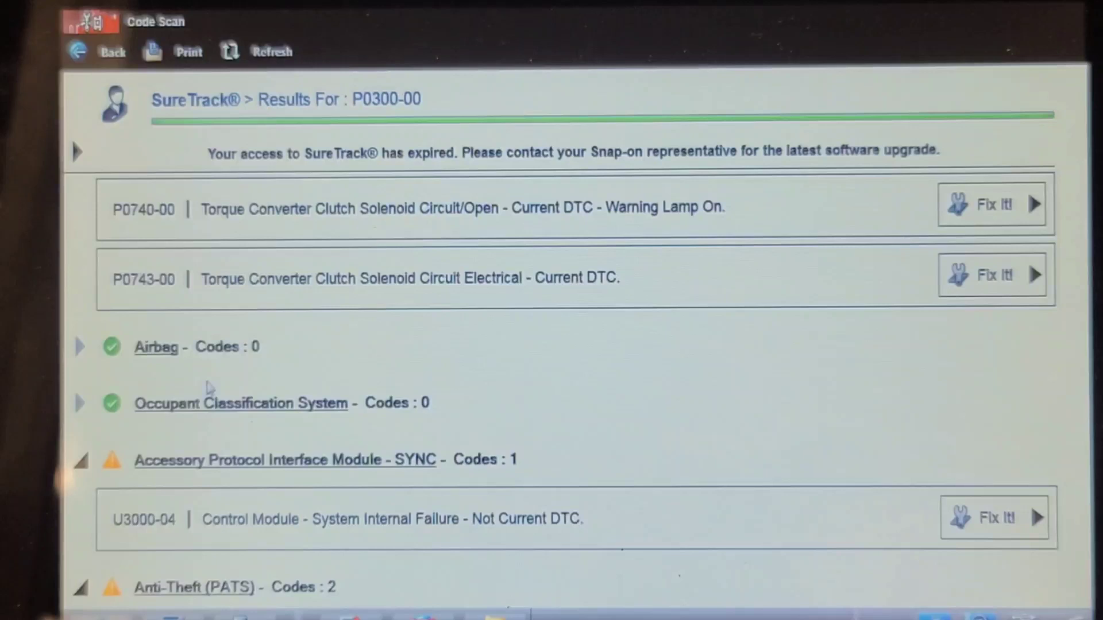
scroll(down, 3)
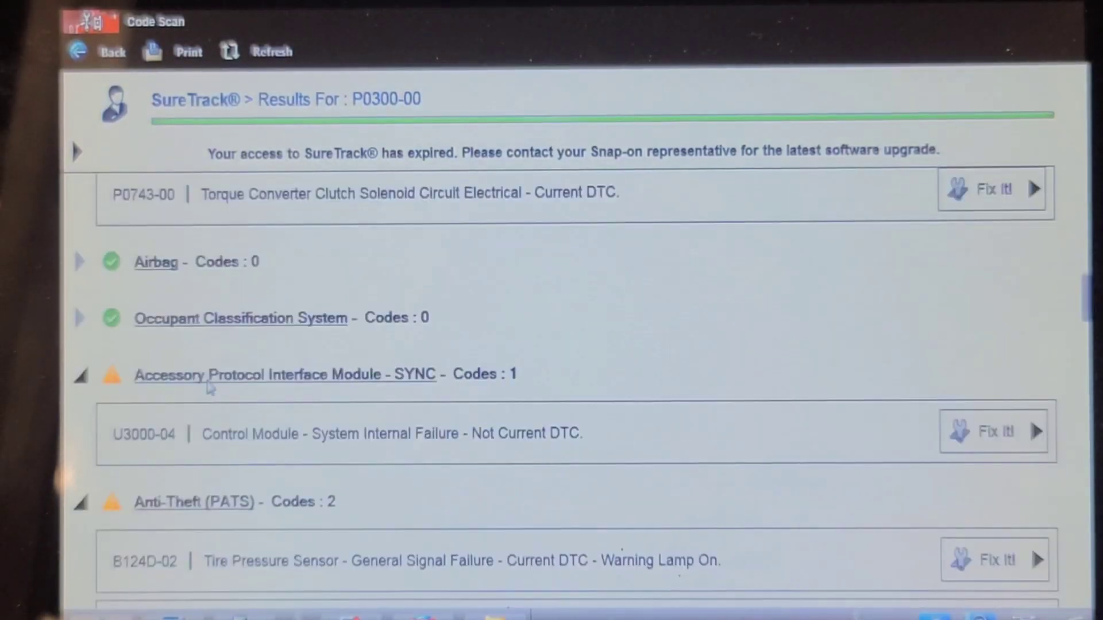
scroll(down, 3)
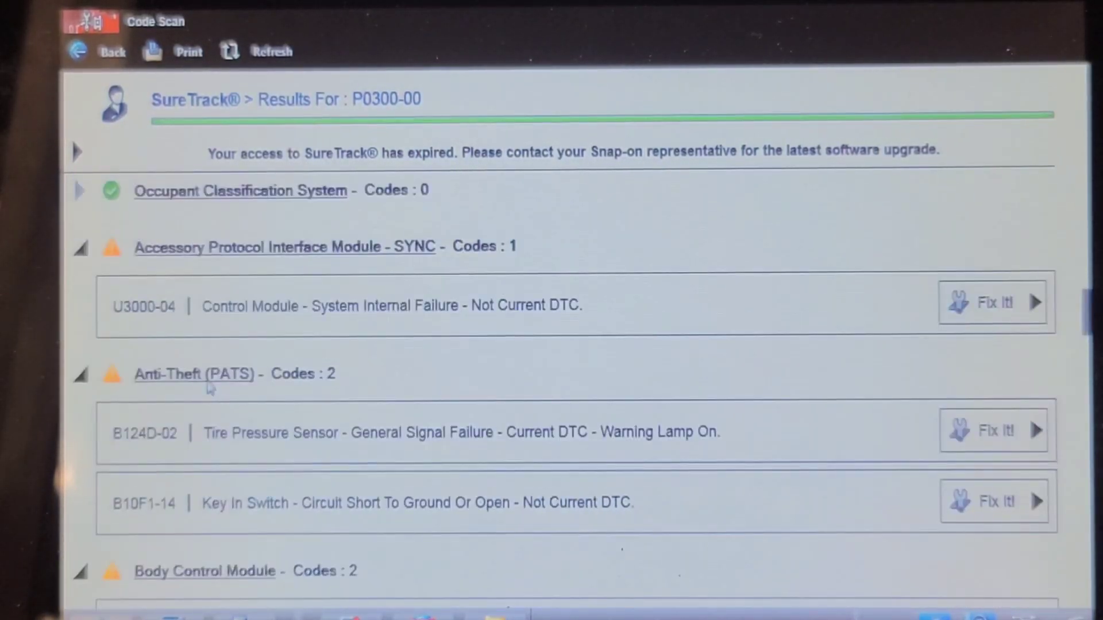
mouse_move(232, 524)
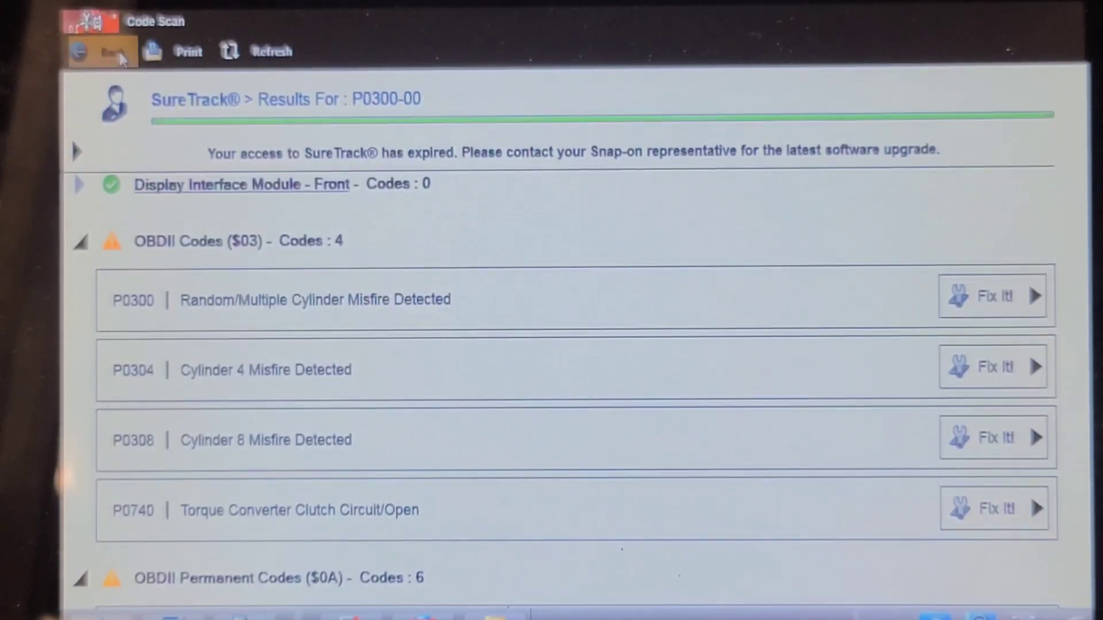
Exit the scan results and open the Engine module's Data Display with ignition on.
click(104, 51)
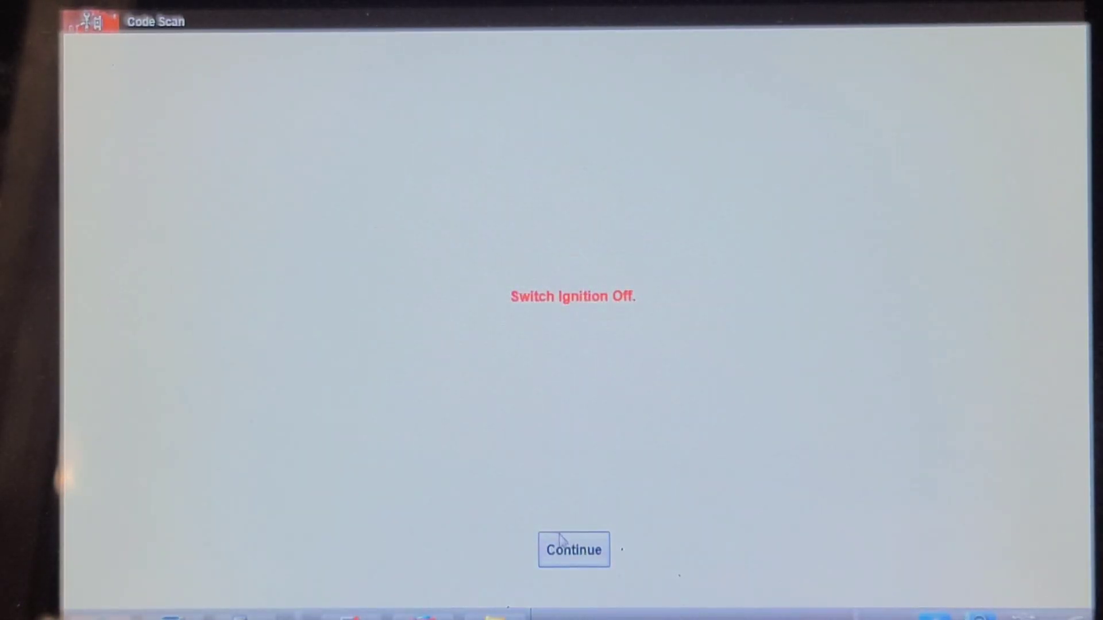
click(573, 550)
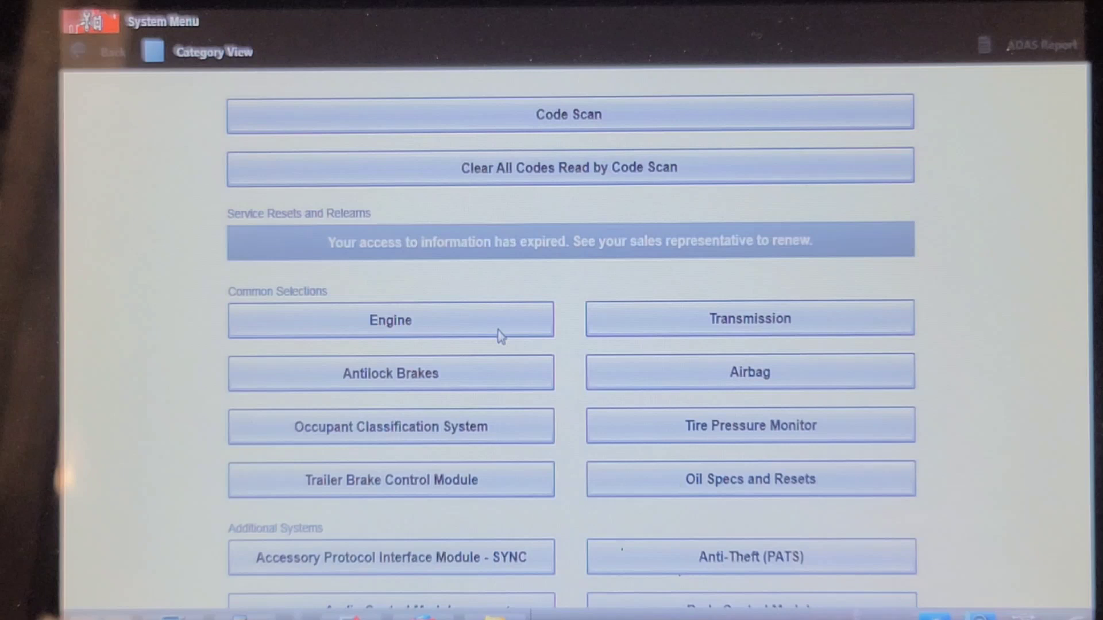
click(389, 320)
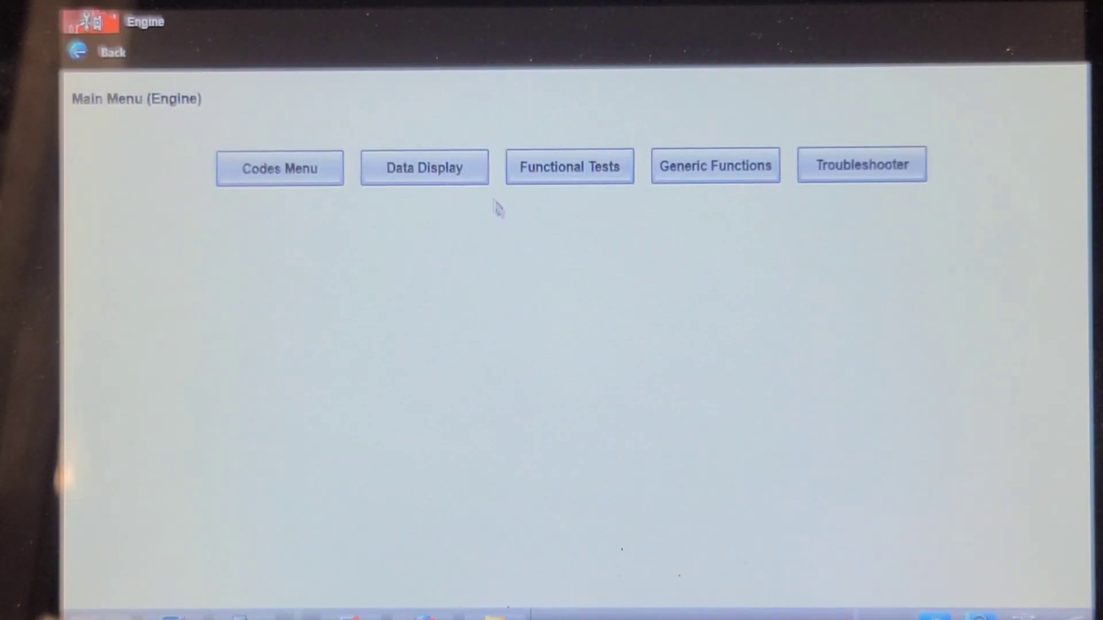
click(424, 167)
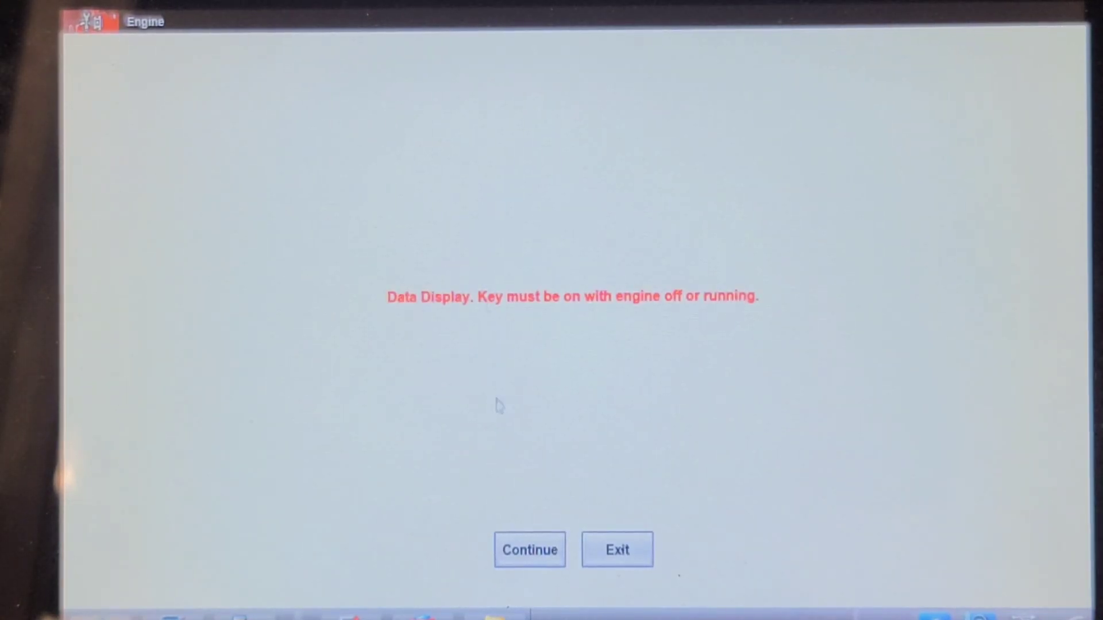
click(529, 549)
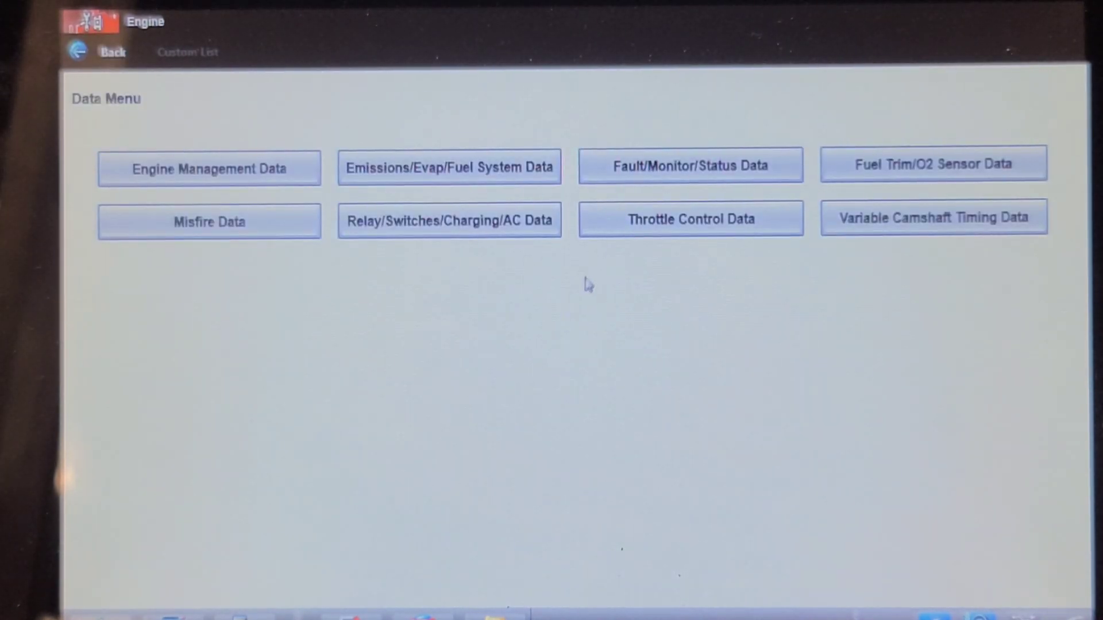
mouse_move(627, 239)
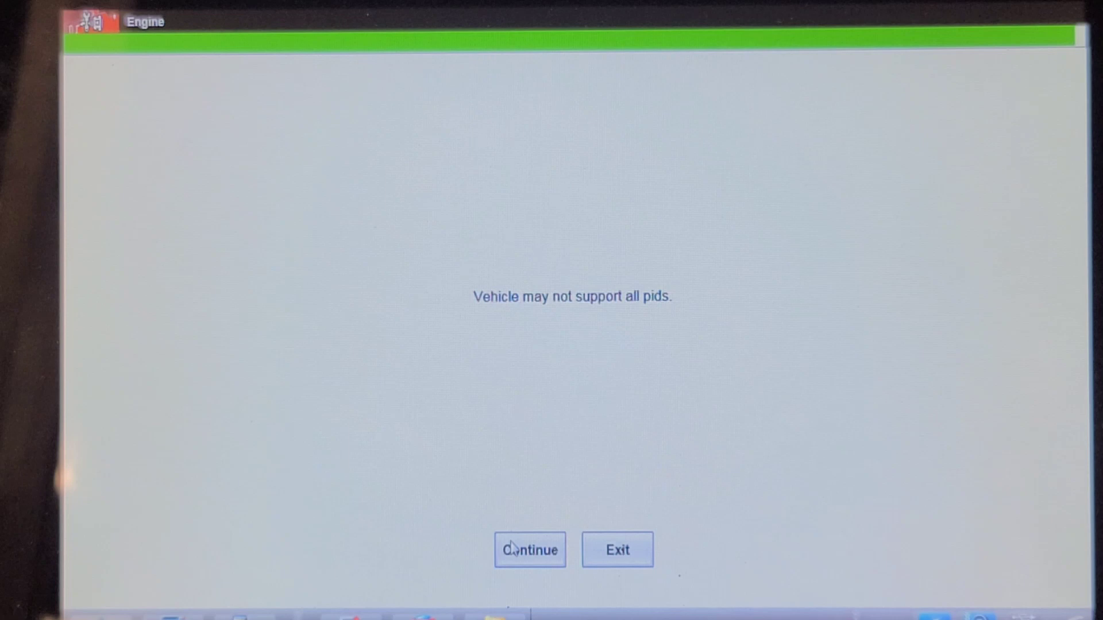
Accept the pids warning to stream the Misfire Data per-cylinder counts.
click(529, 550)
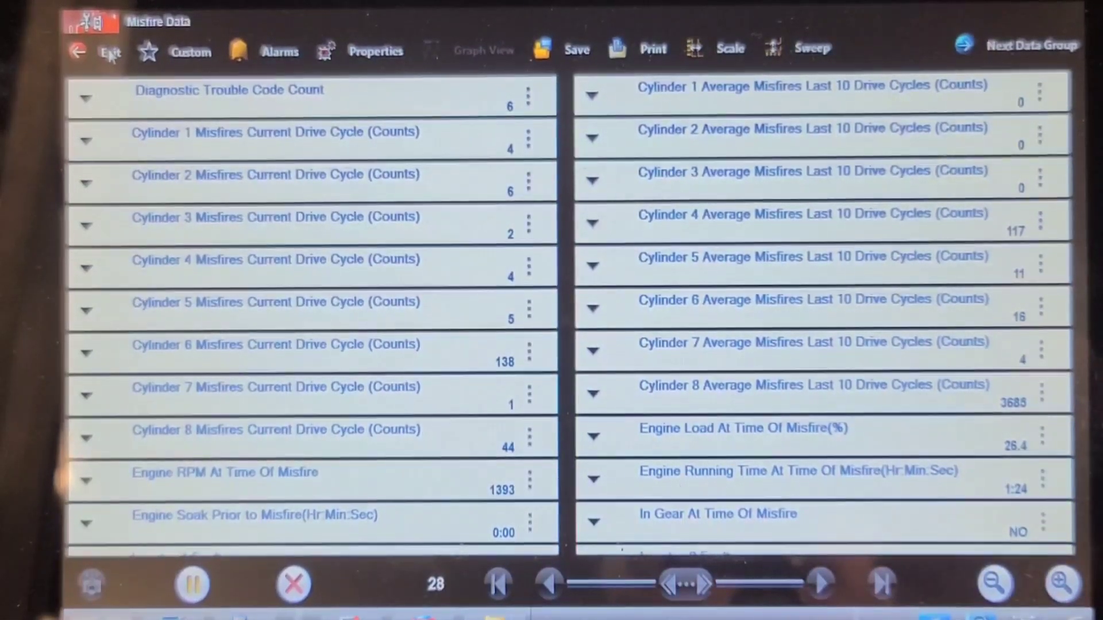
Exit live misfire data and continue past the start-engine instructions.
click(110, 51)
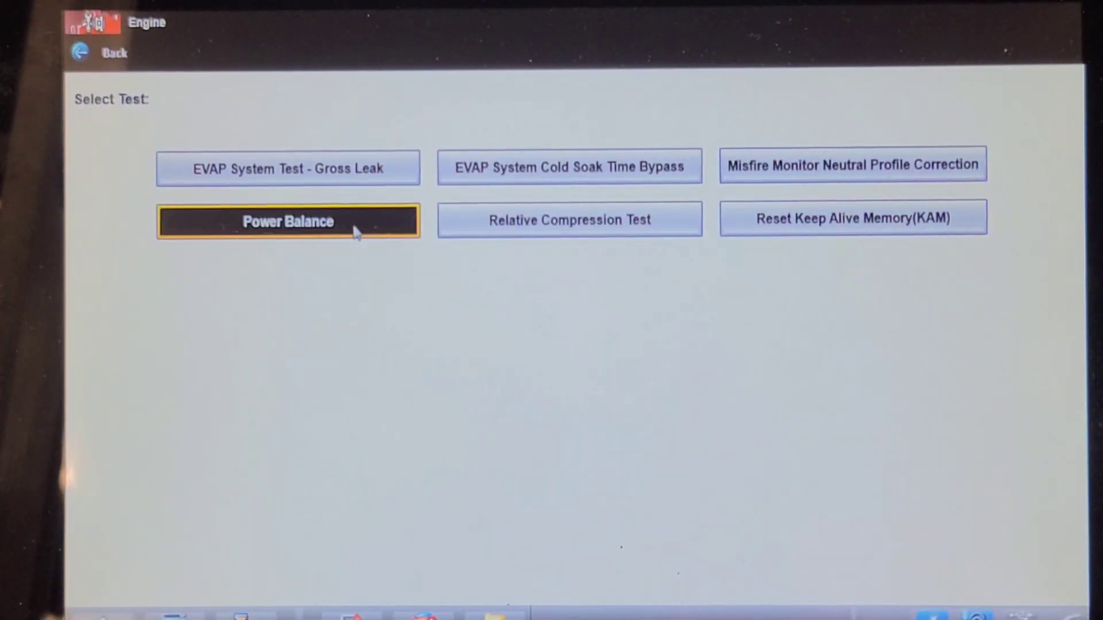
click(288, 220)
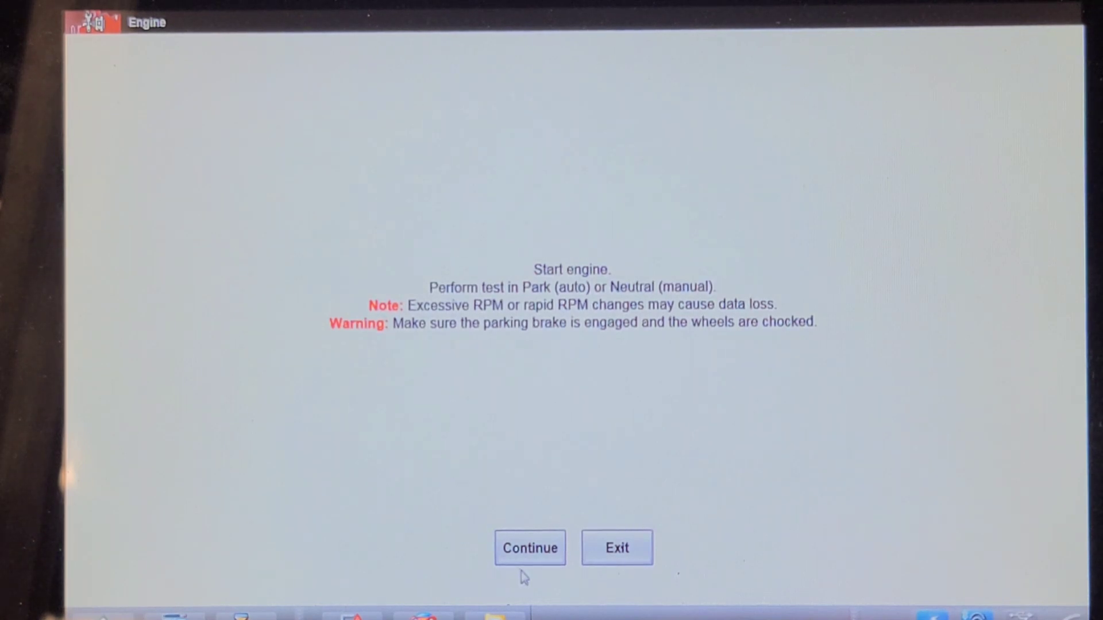
click(530, 548)
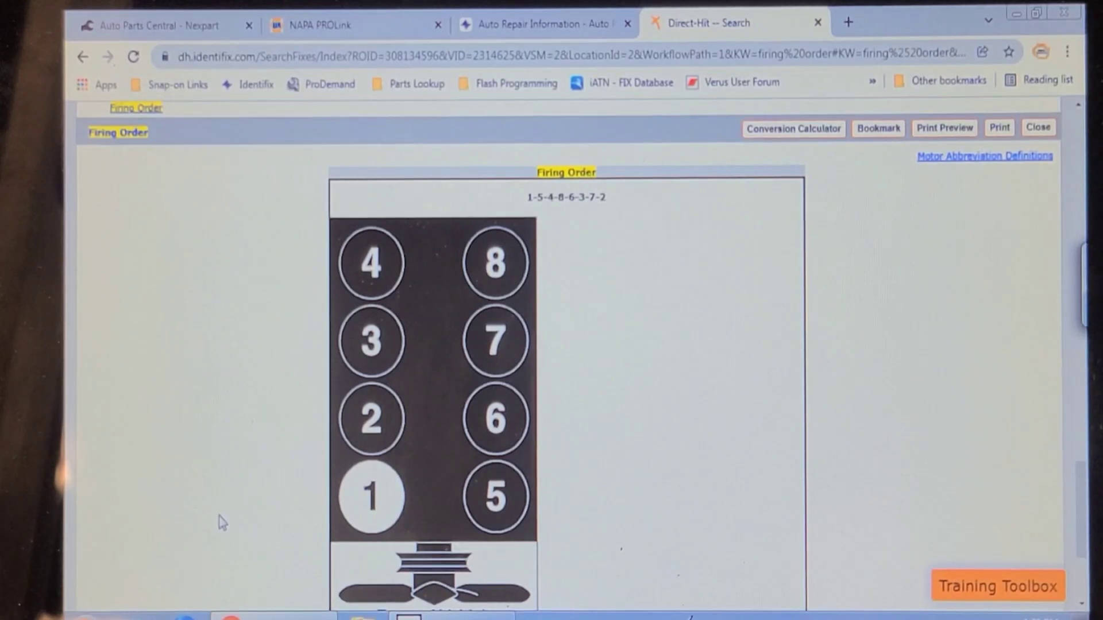
mouse_move(245, 502)
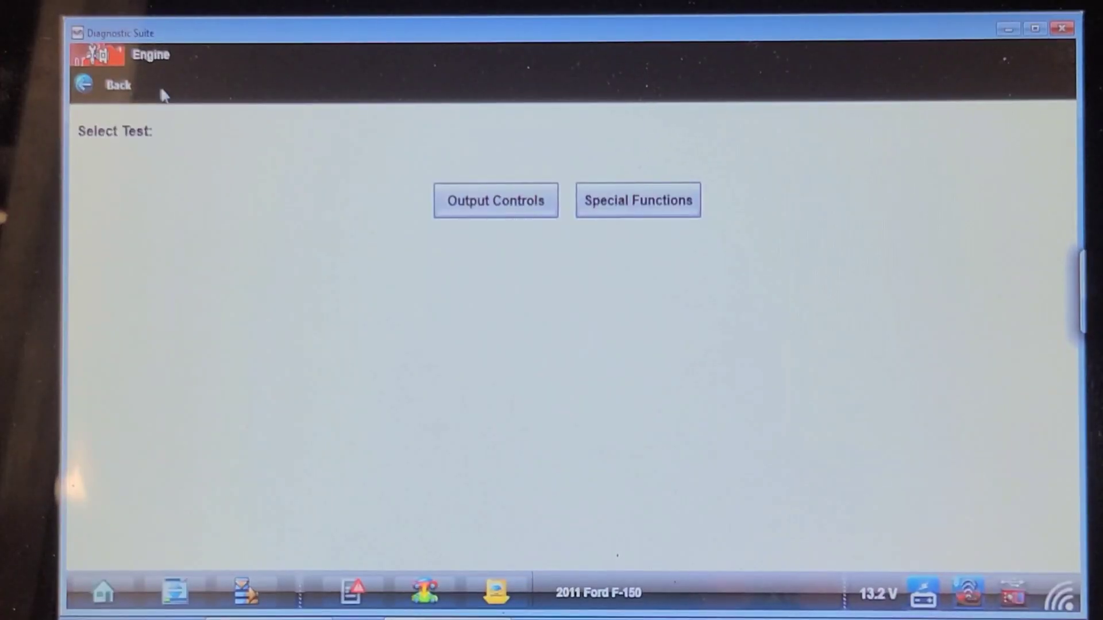
mouse_move(547, 221)
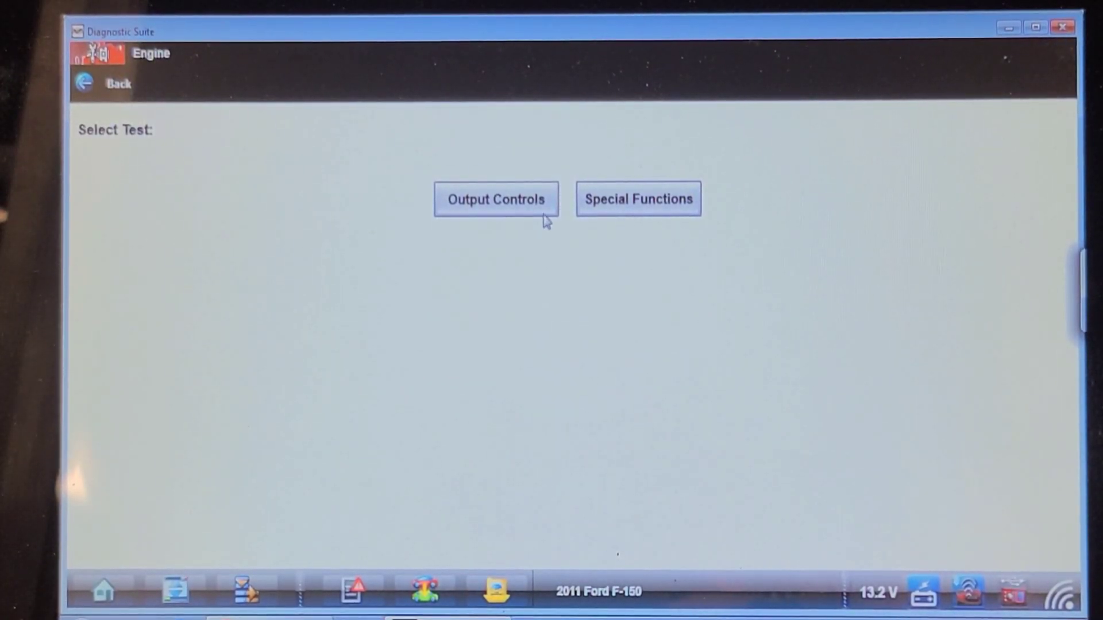
View Special Functions, then browse the Output Controls list with Injector 1–8 controls.
click(636, 198)
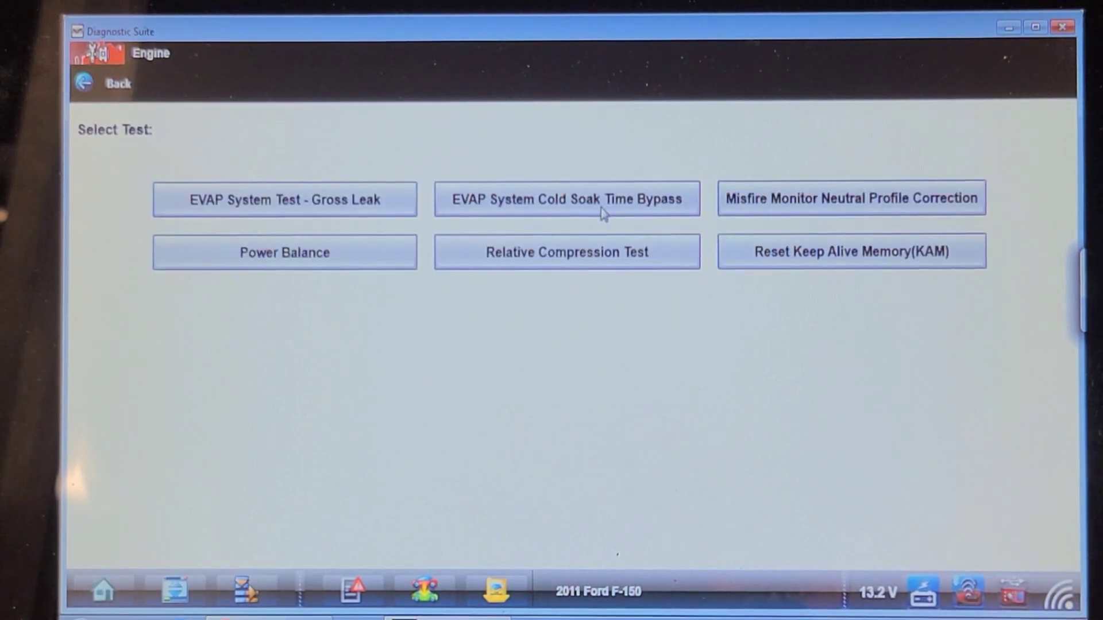
mouse_move(316, 204)
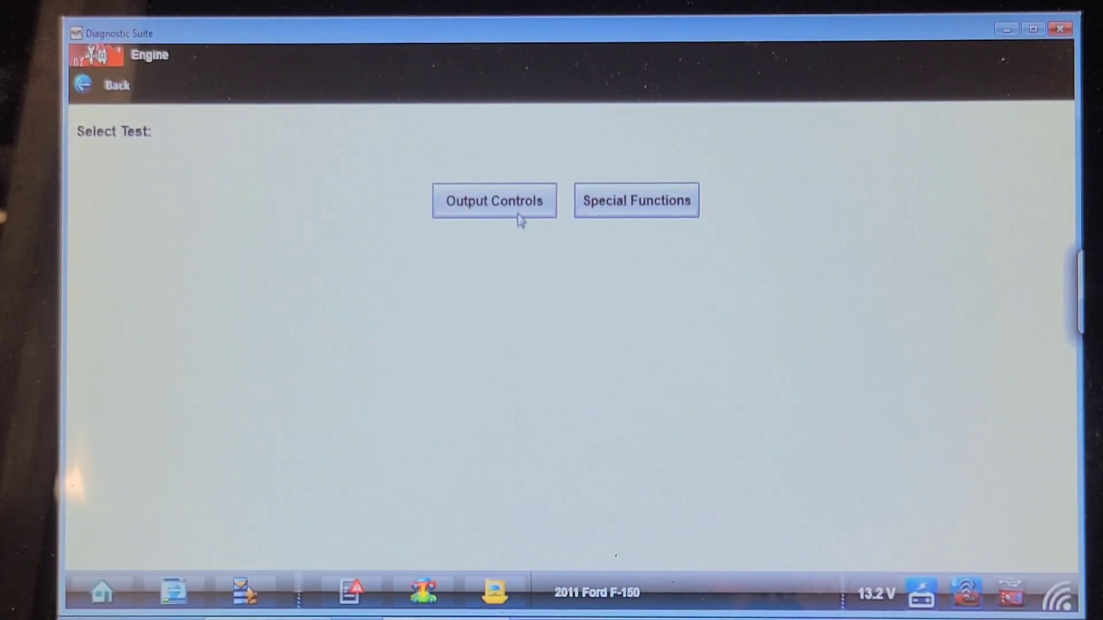
click(494, 200)
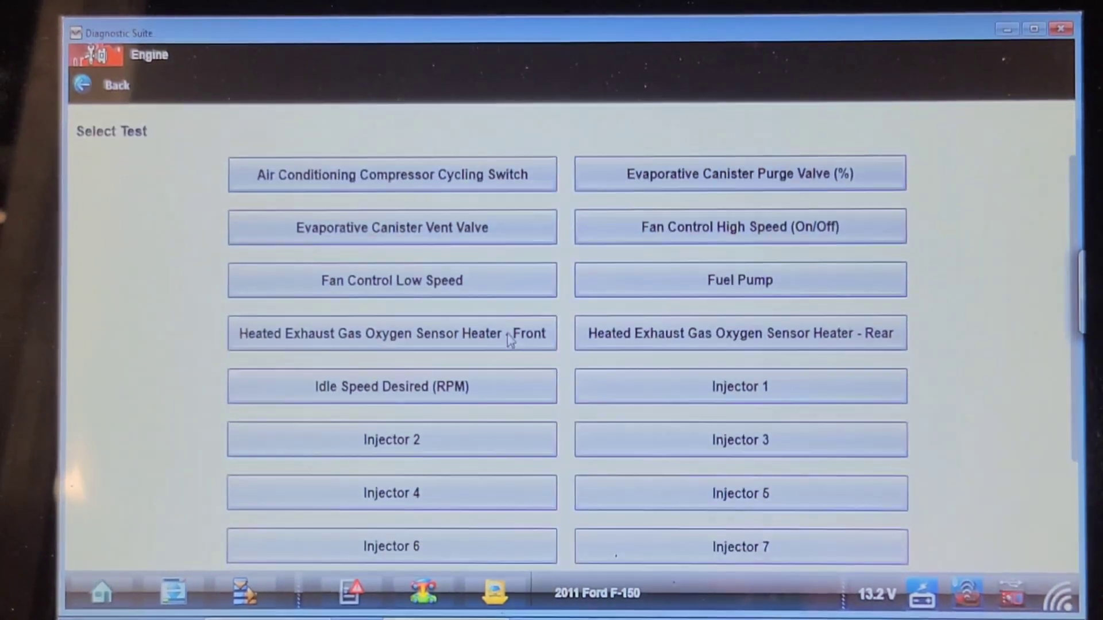
scroll(down, 3)
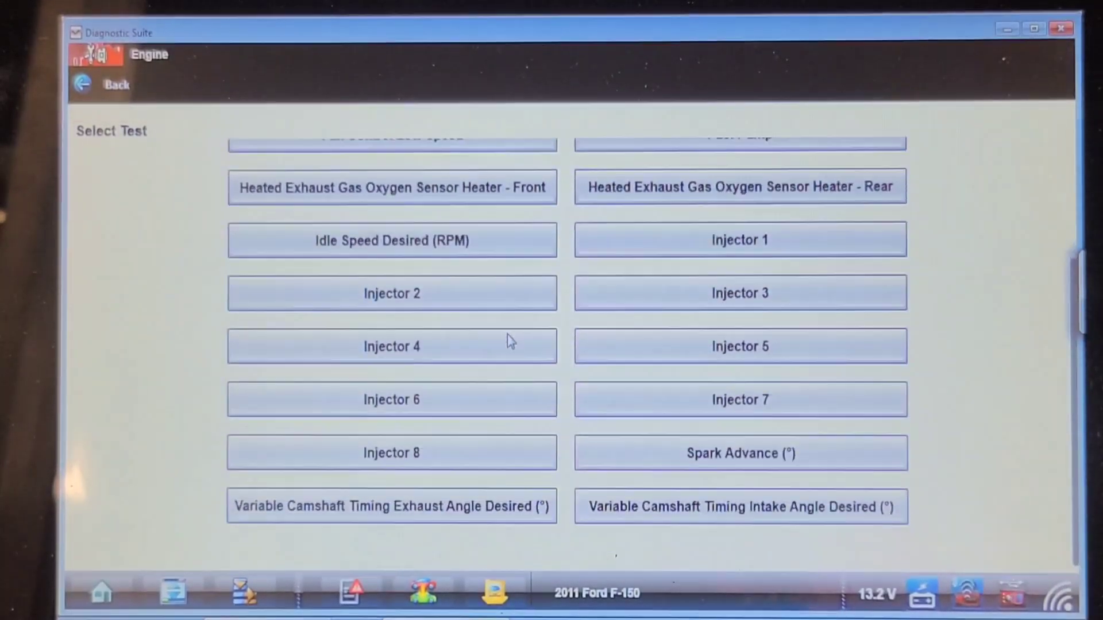
scroll(up, 3)
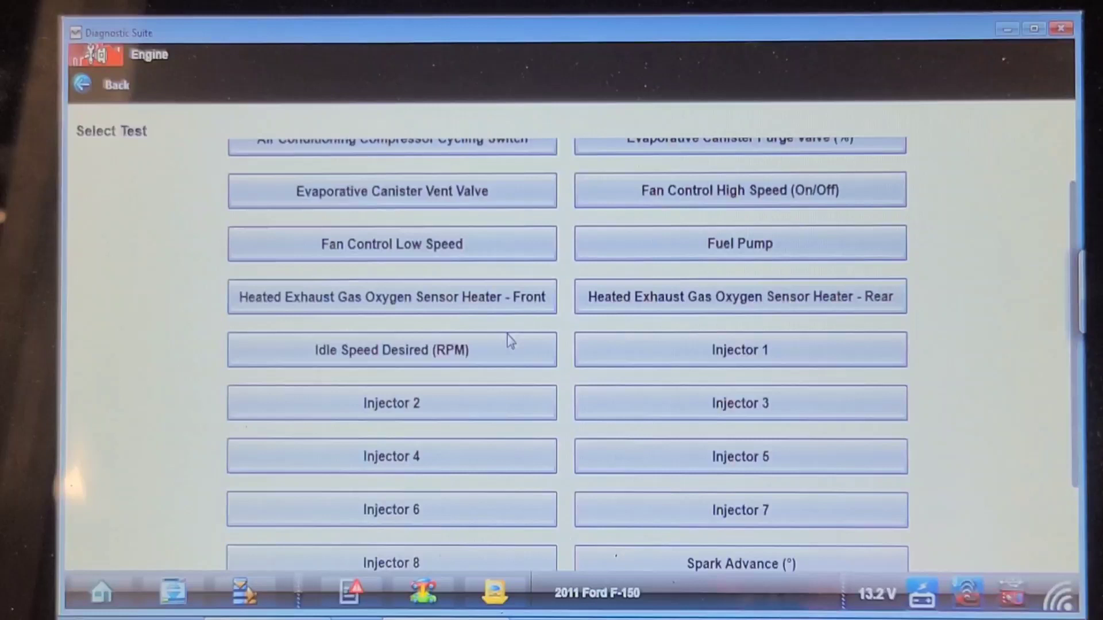
scroll(up, 3)
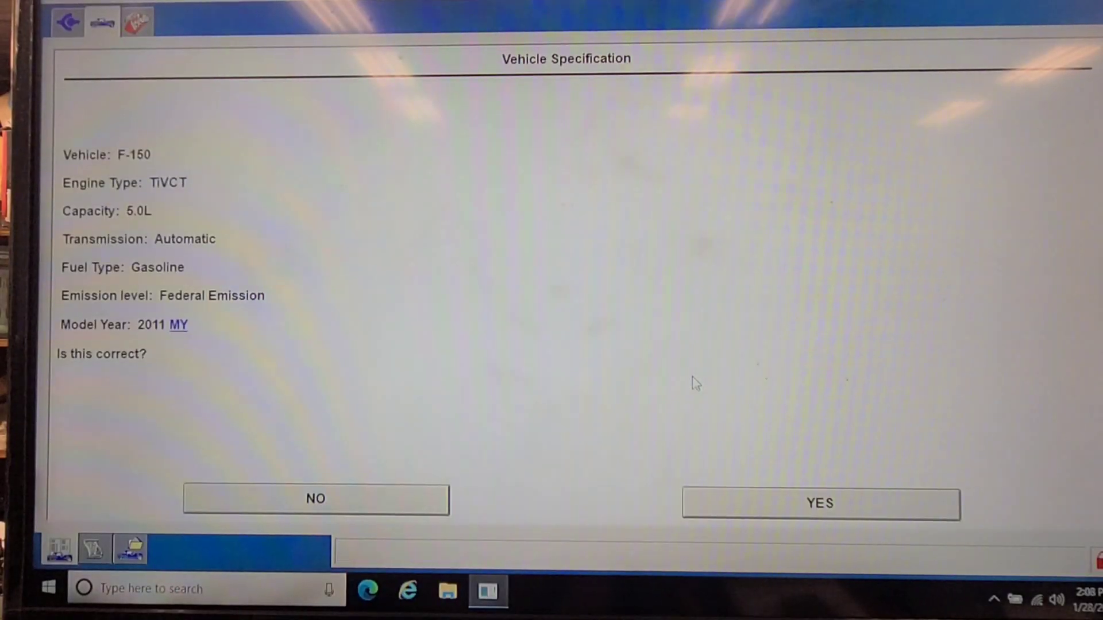
Confirm the 5.0L TIVCT F-150 specification and let vehicle data gathering finish.
click(820, 504)
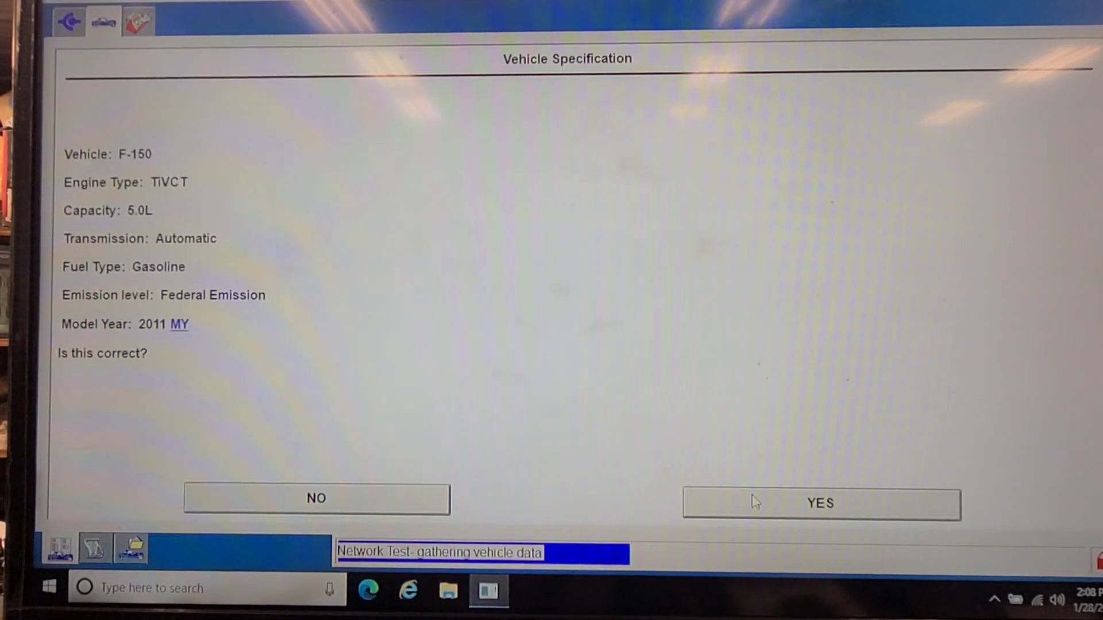
click(820, 503)
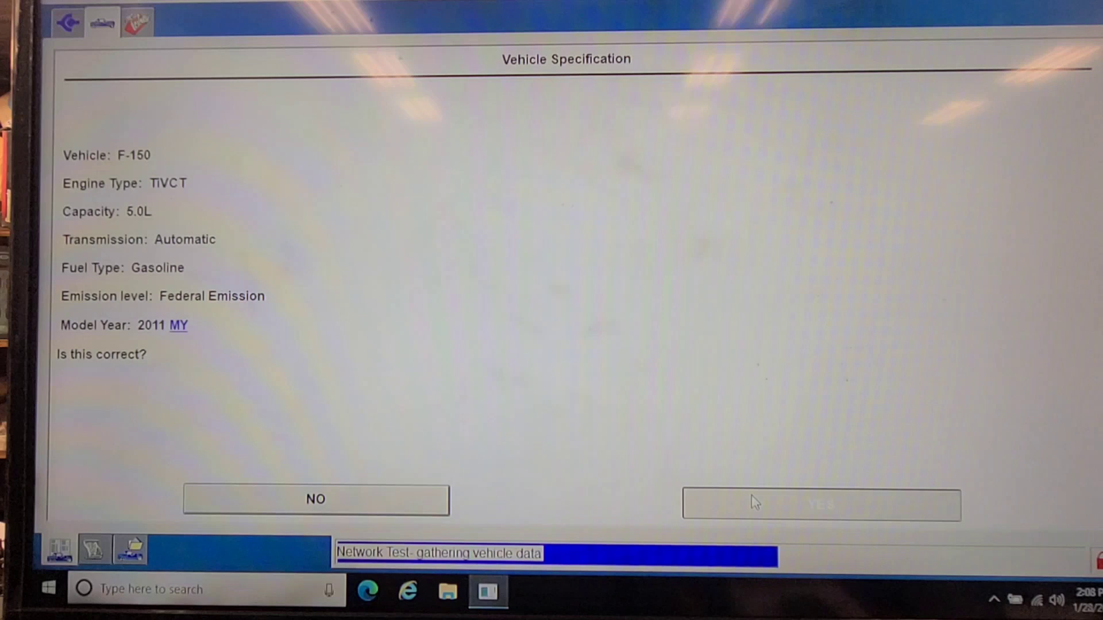
click(820, 500)
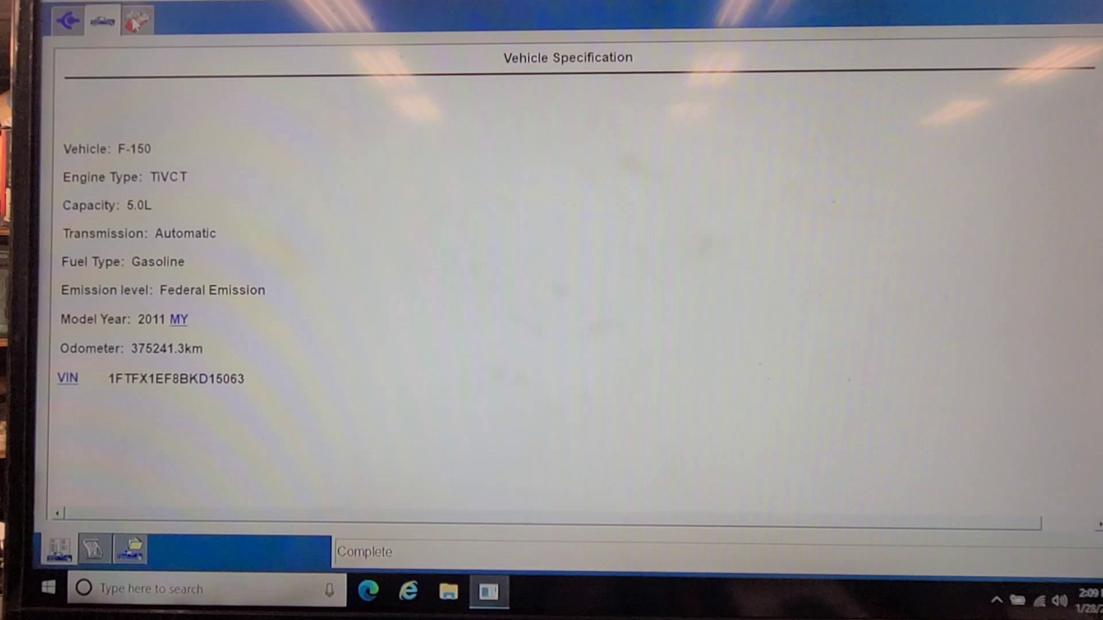
Open the Toolbox and launch the Powertrain Fuel System Test.
click(137, 19)
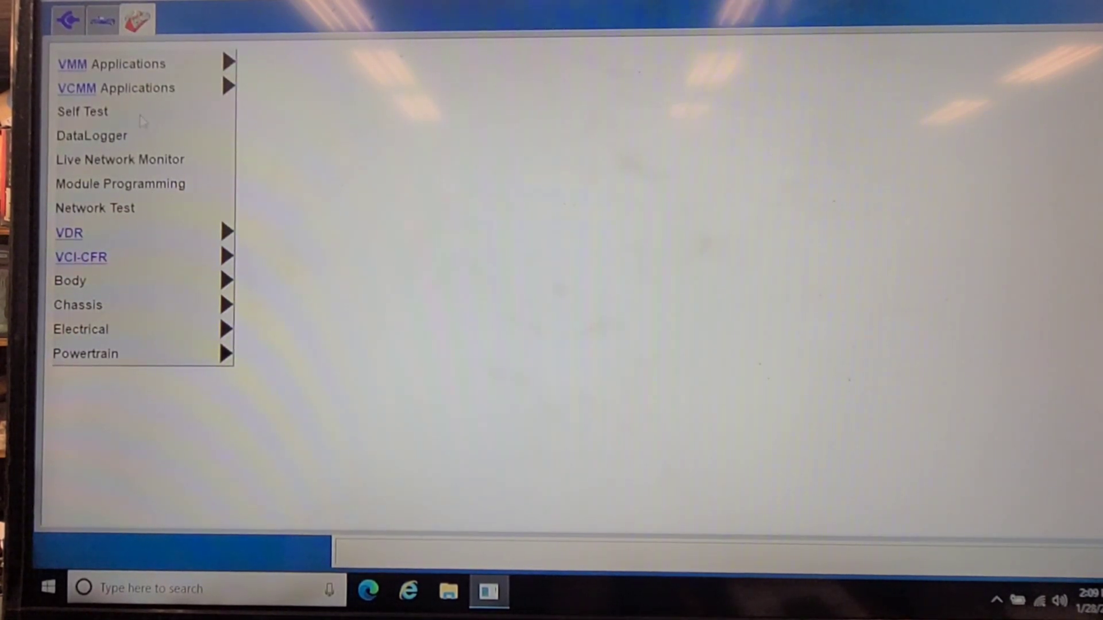
mouse_move(138, 323)
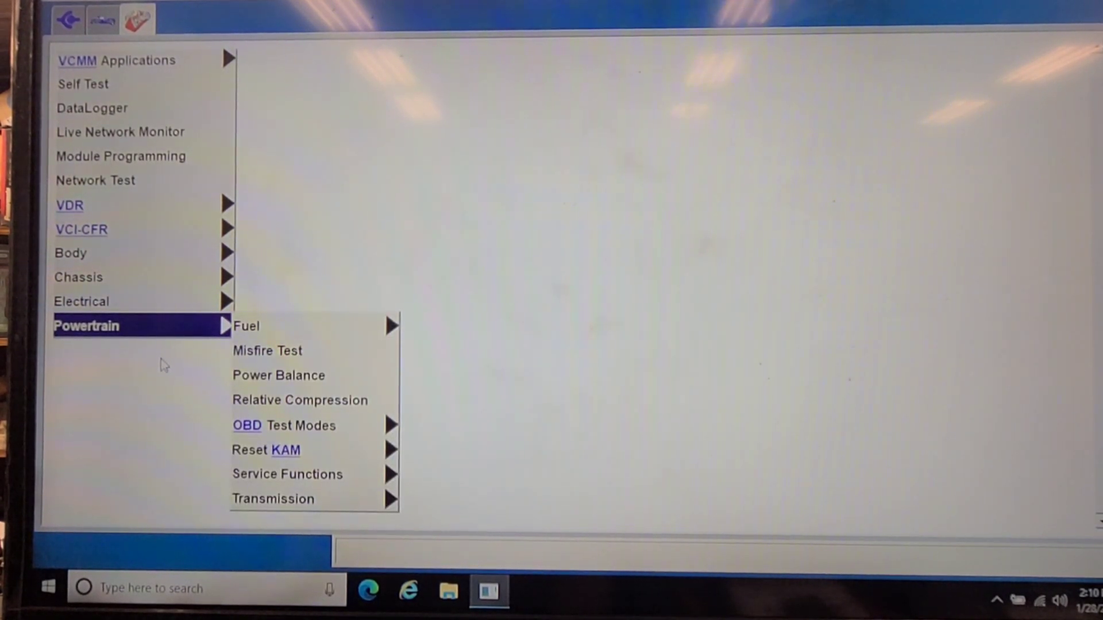
mouse_move(267, 350)
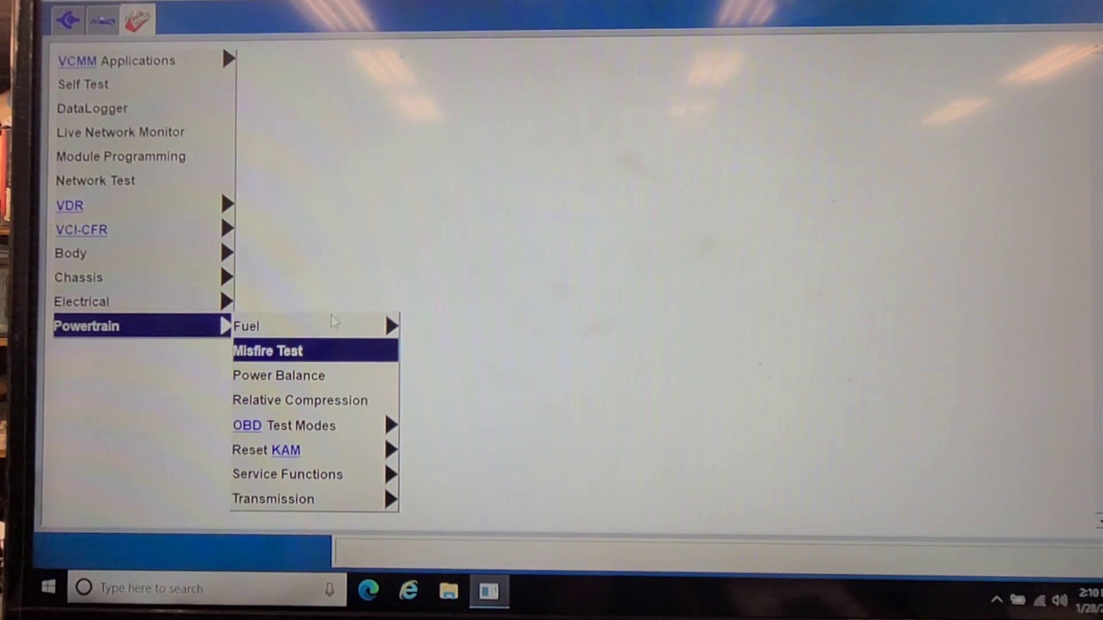
mouse_move(246, 325)
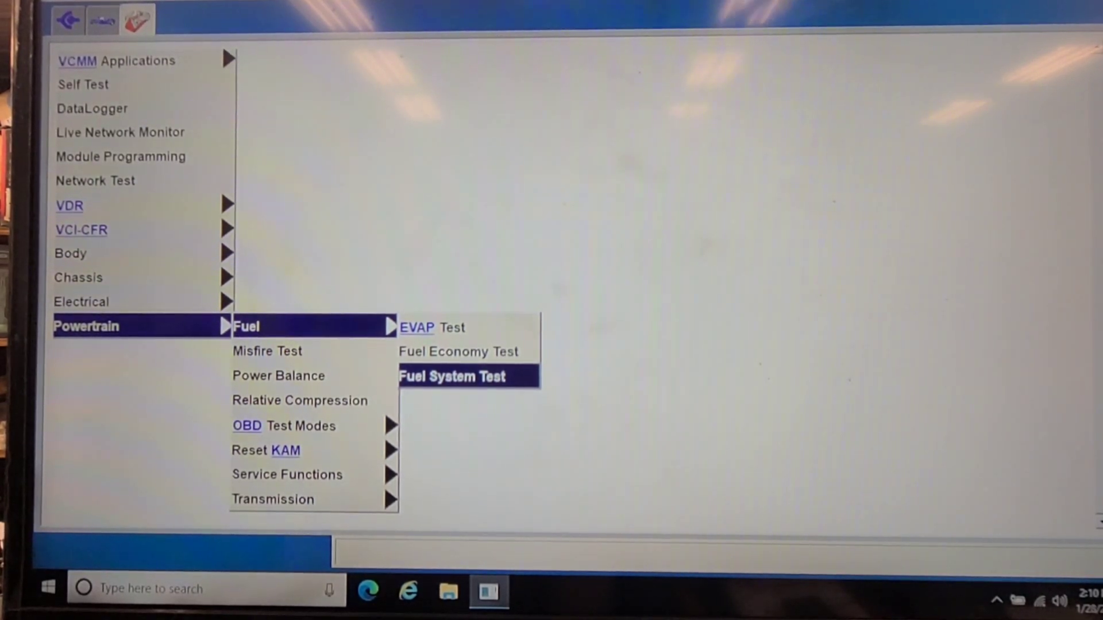
click(451, 376)
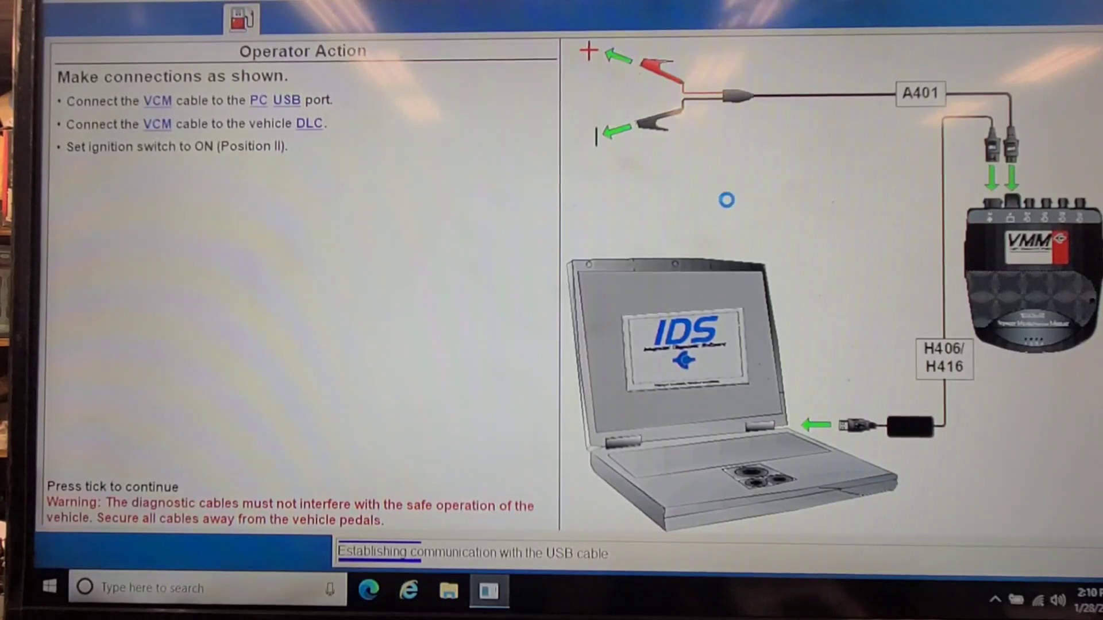
mouse_move(450, 148)
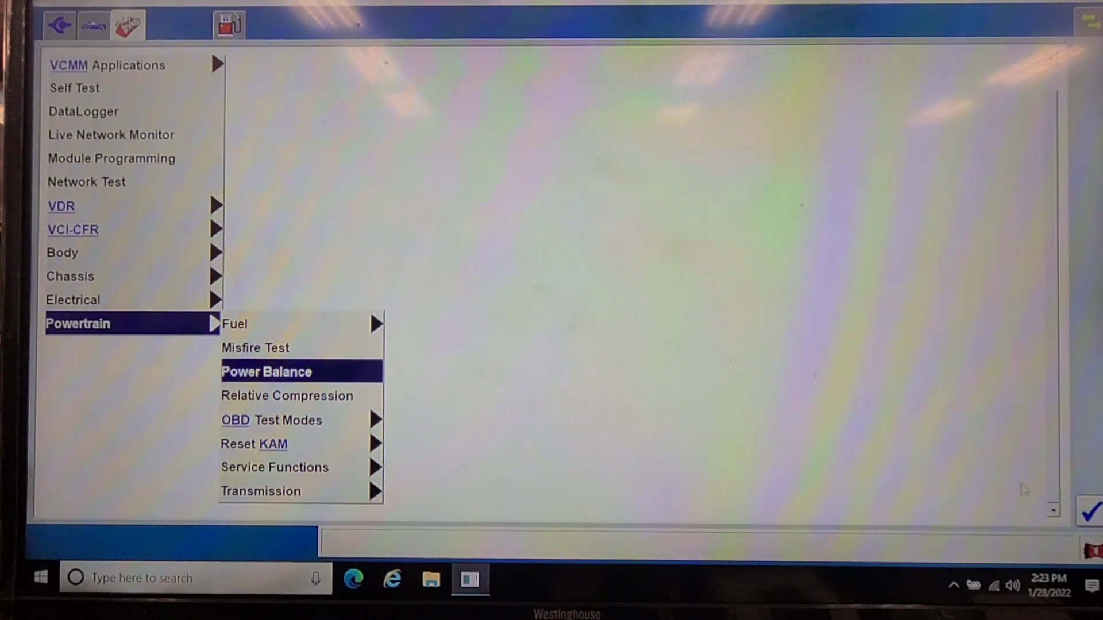
mouse_move(888, 482)
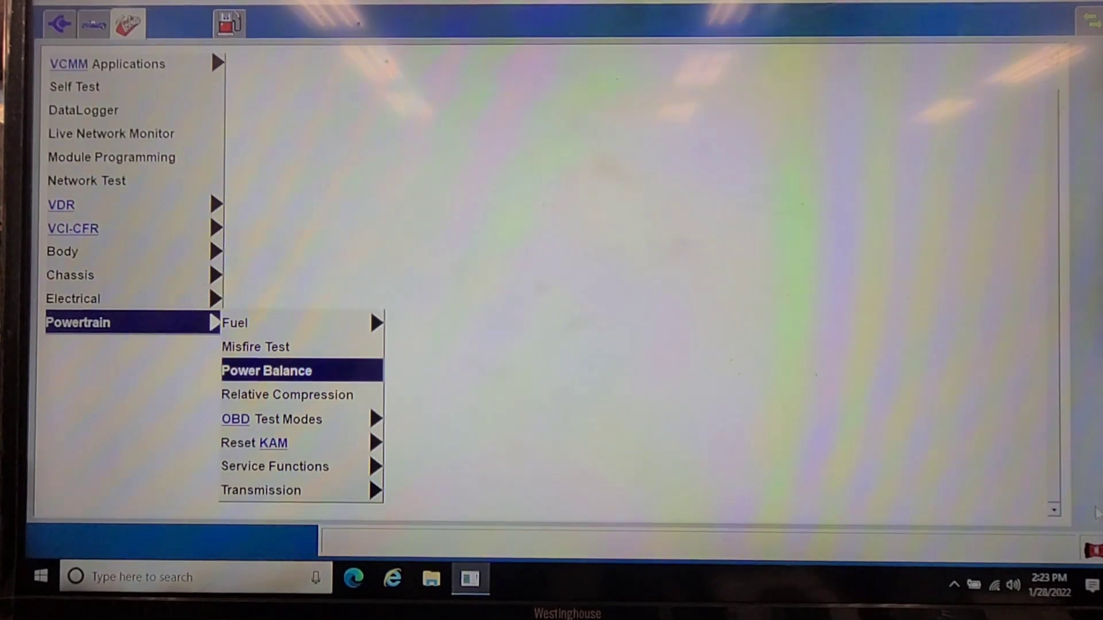
Start the Power Balance test and cut out injectors 1, 5, 4 and 8 in turn.
click(266, 371)
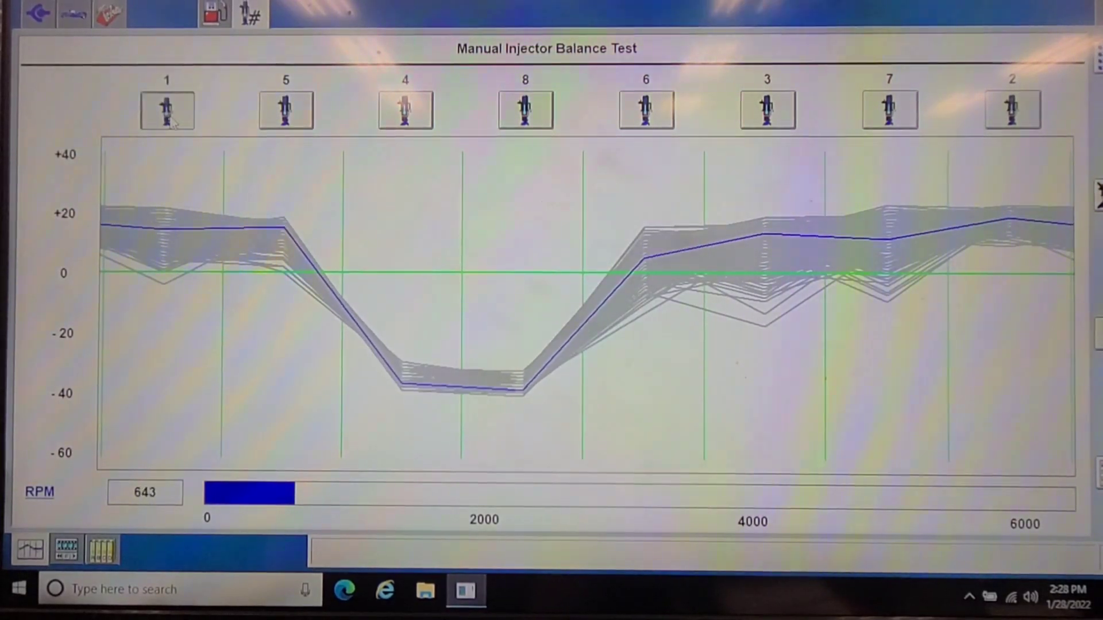
click(167, 109)
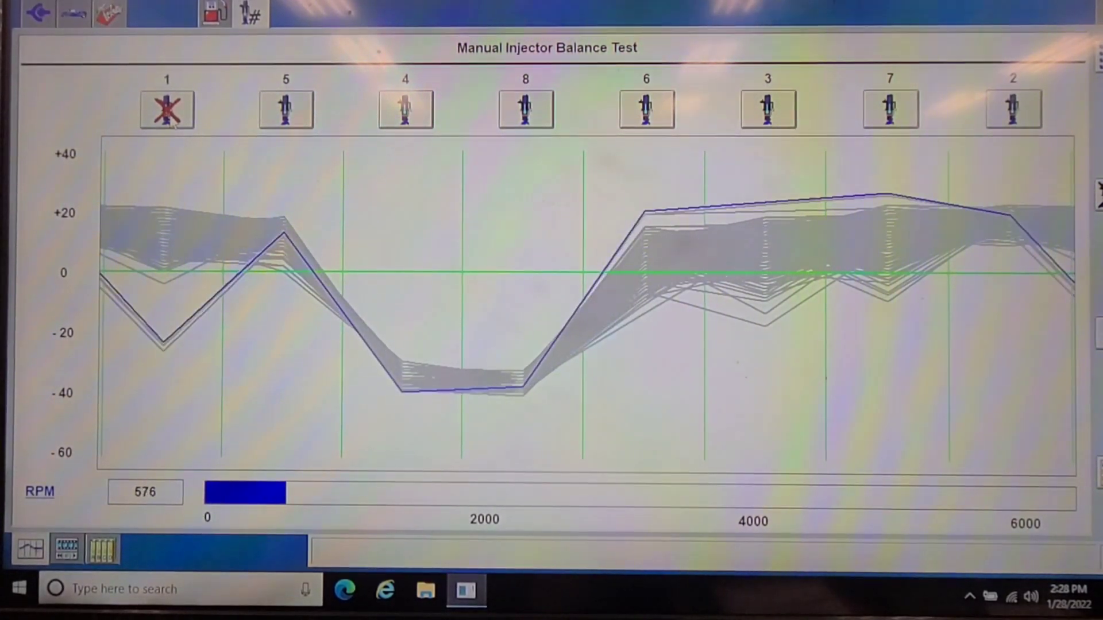
click(166, 109)
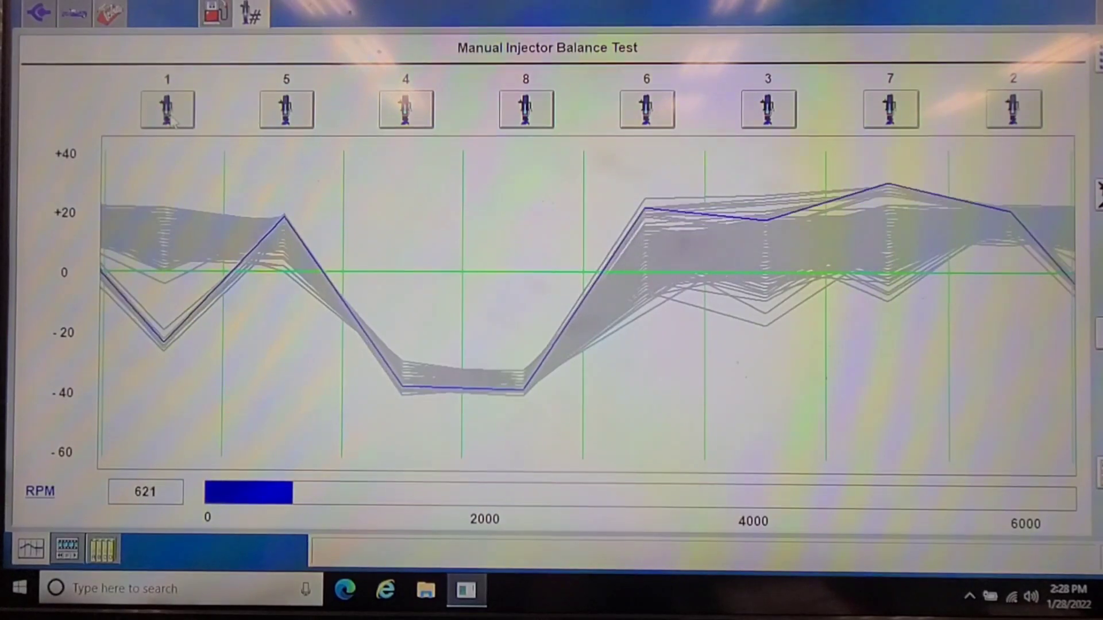
click(285, 109)
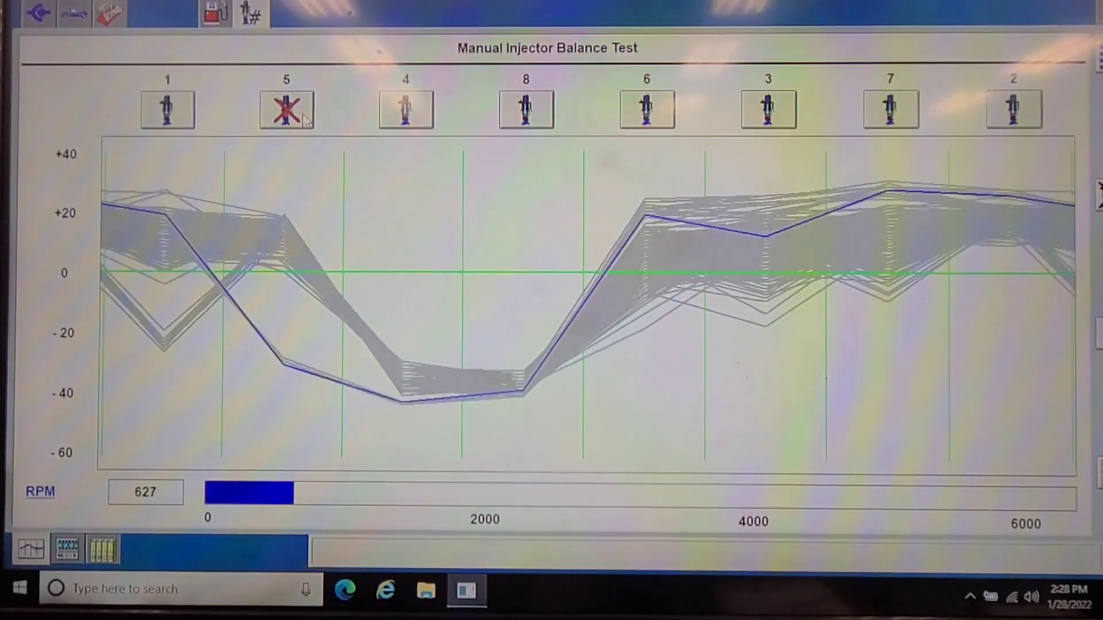
click(285, 109)
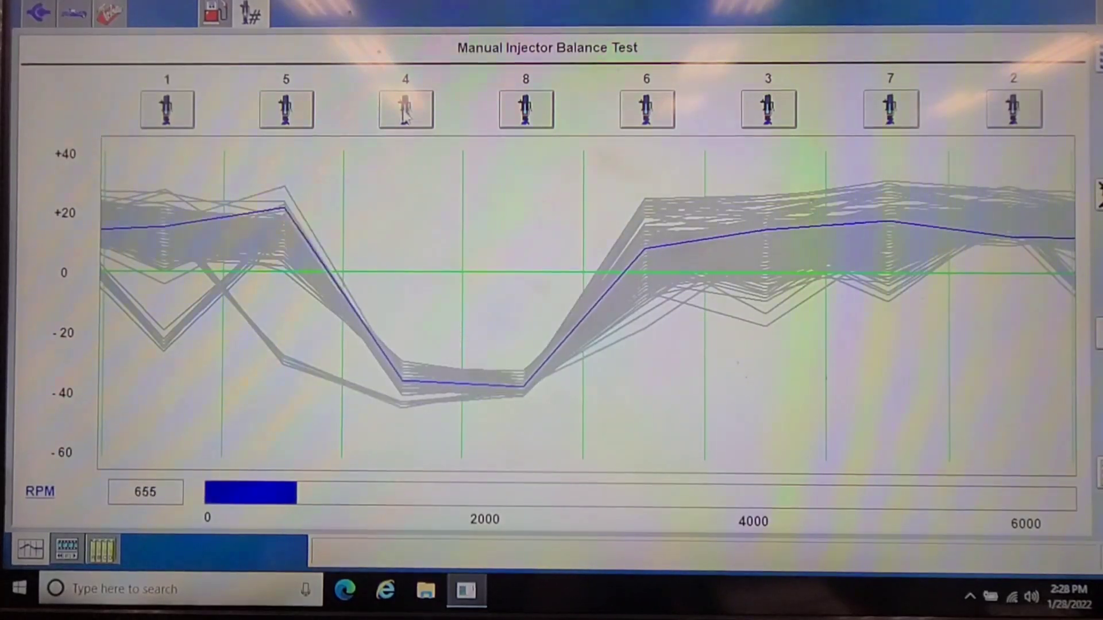
click(405, 110)
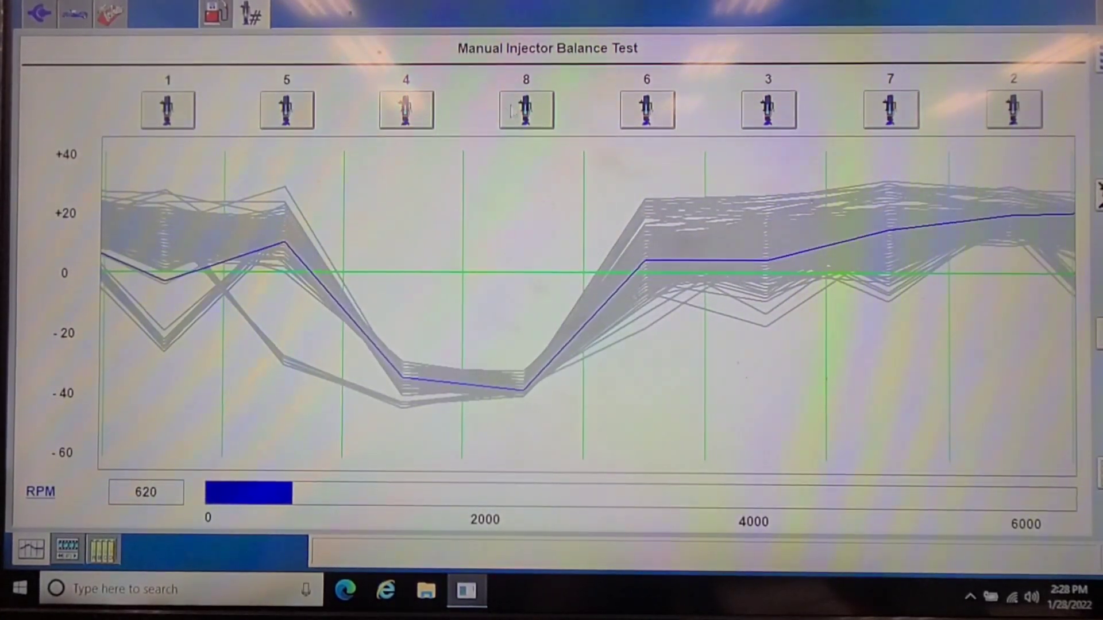
click(526, 109)
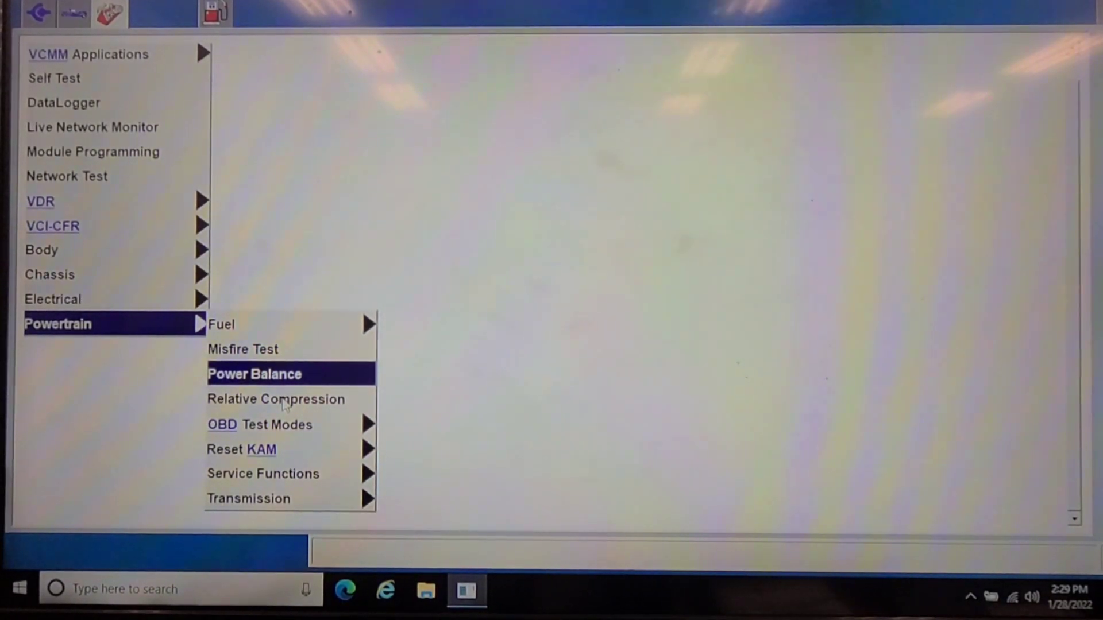
mouse_move(276, 399)
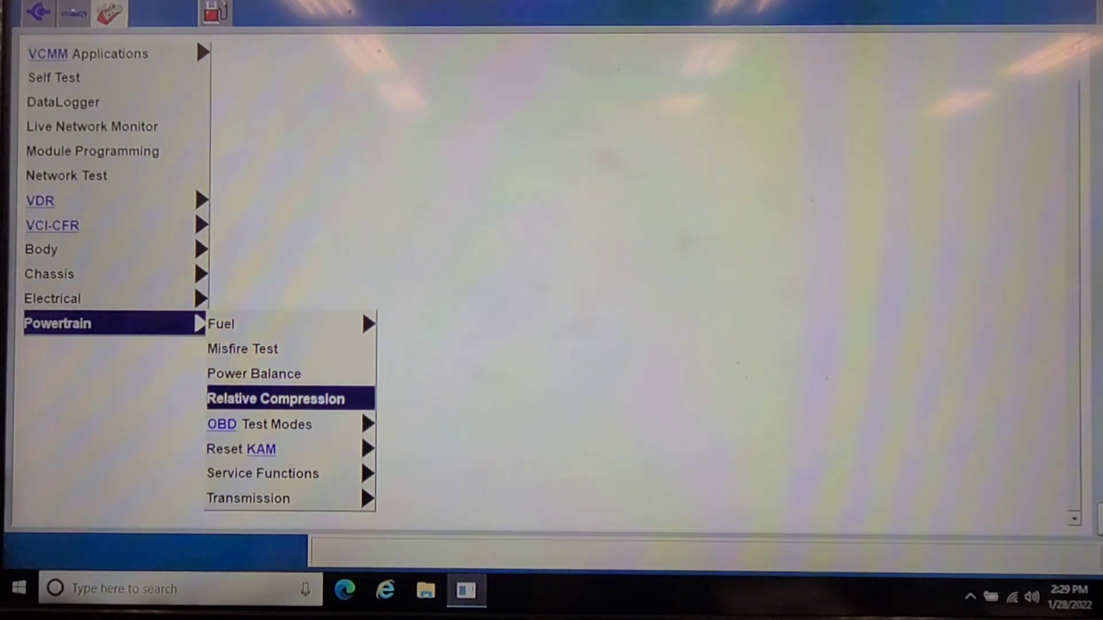
Start the Relative Compression test from the Powertrain functions list.
click(274, 398)
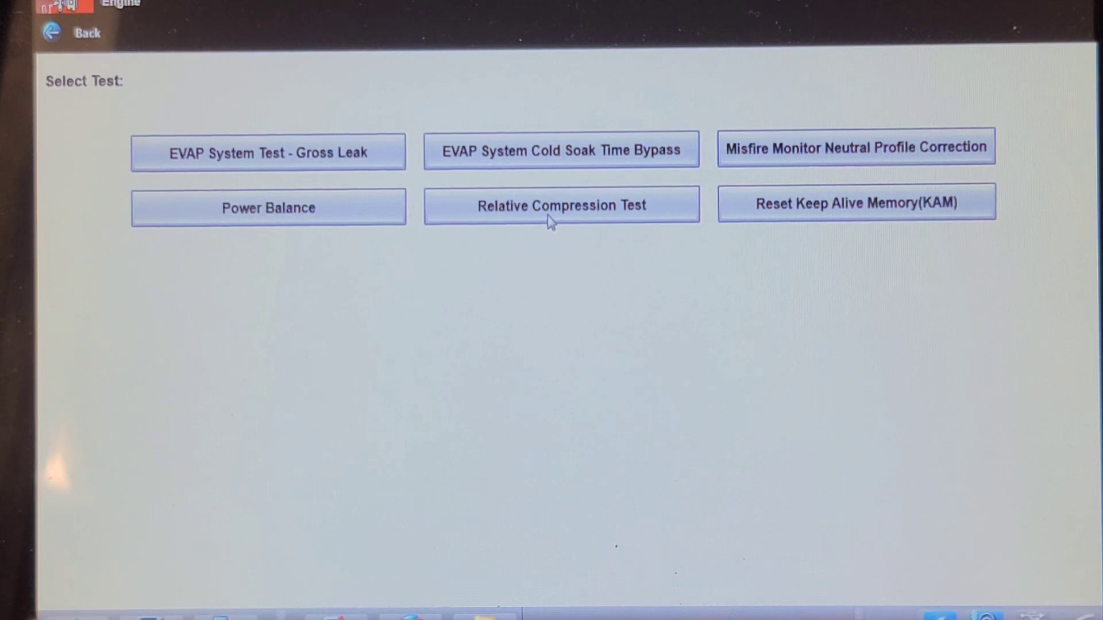
Open the Relative Compression Test and continue past its description to the safety instructions.
click(561, 206)
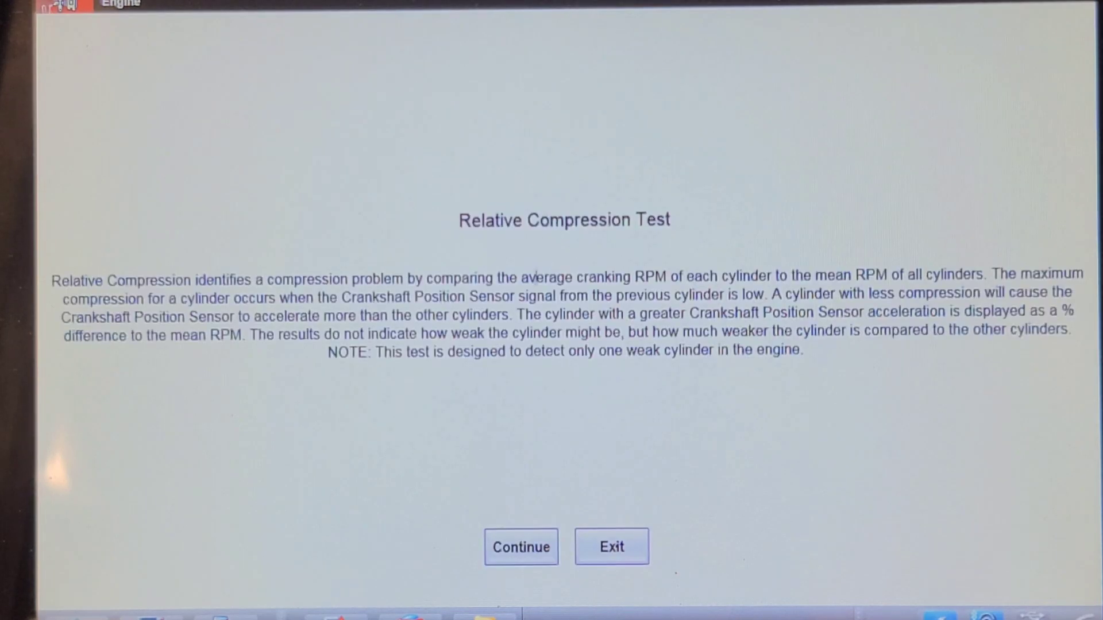
mouse_move(517, 495)
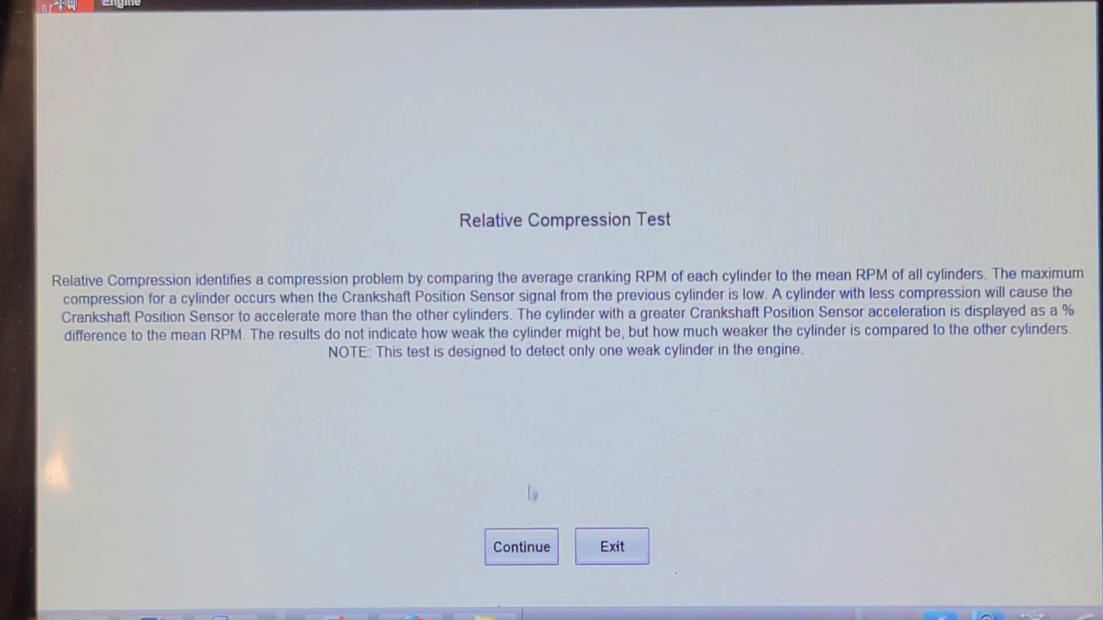
click(520, 546)
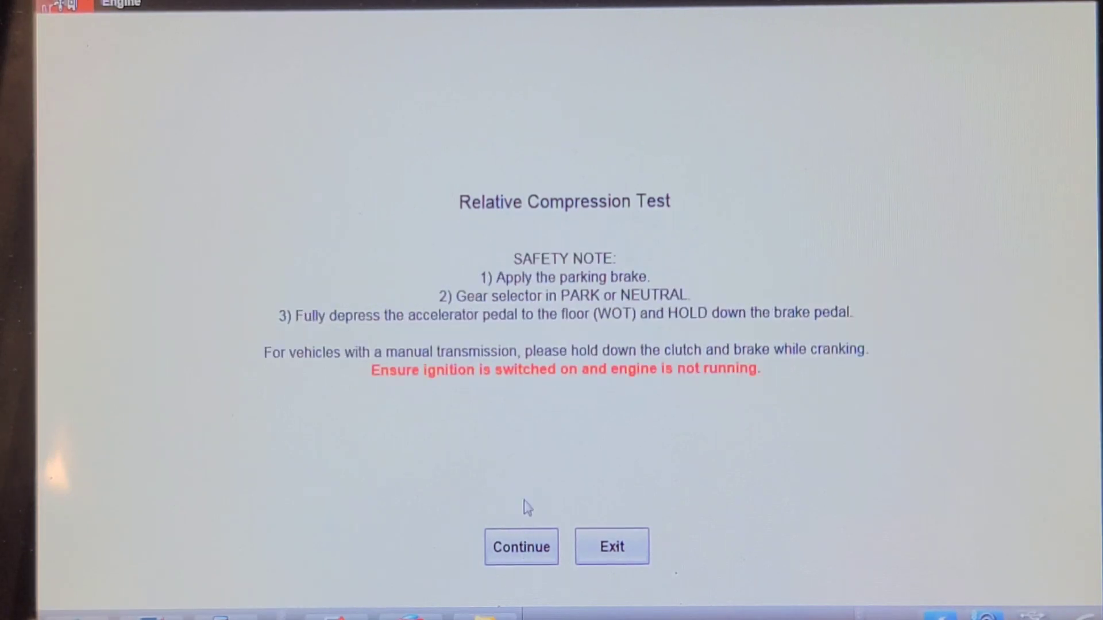
mouse_move(530, 464)
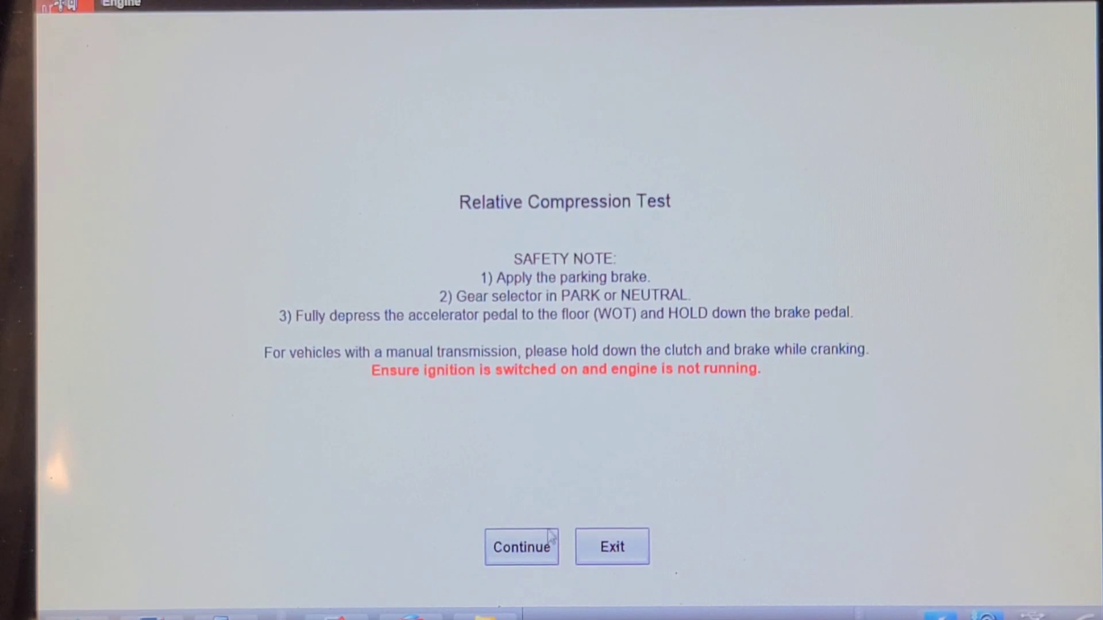
Pass the safety note, then exit to Select Test with the accelerator-pedal condition unmet.
click(520, 548)
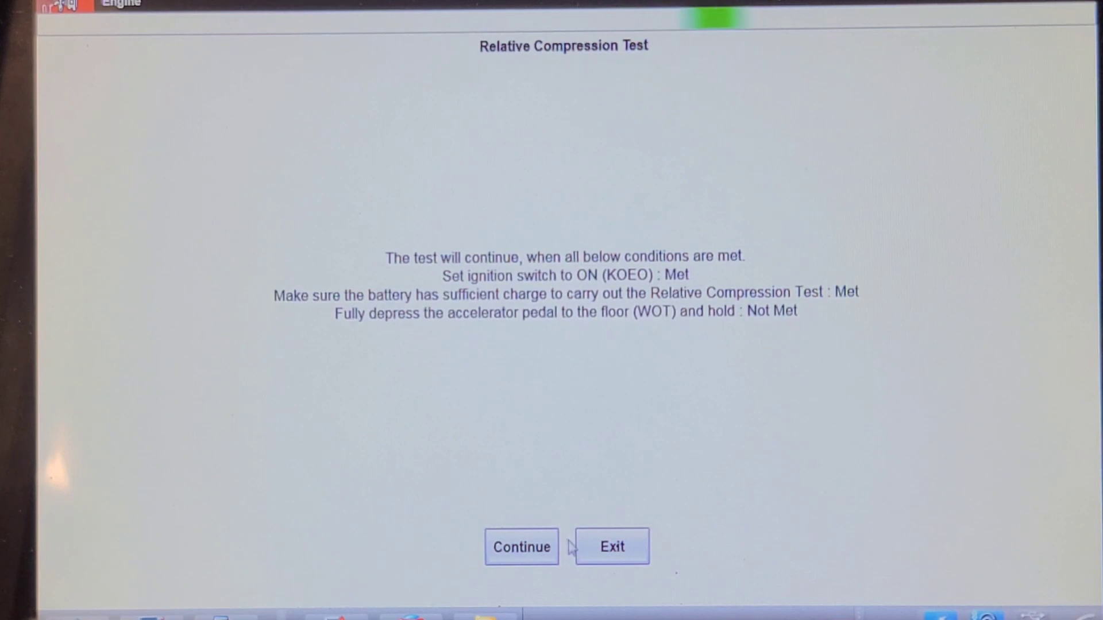
click(610, 546)
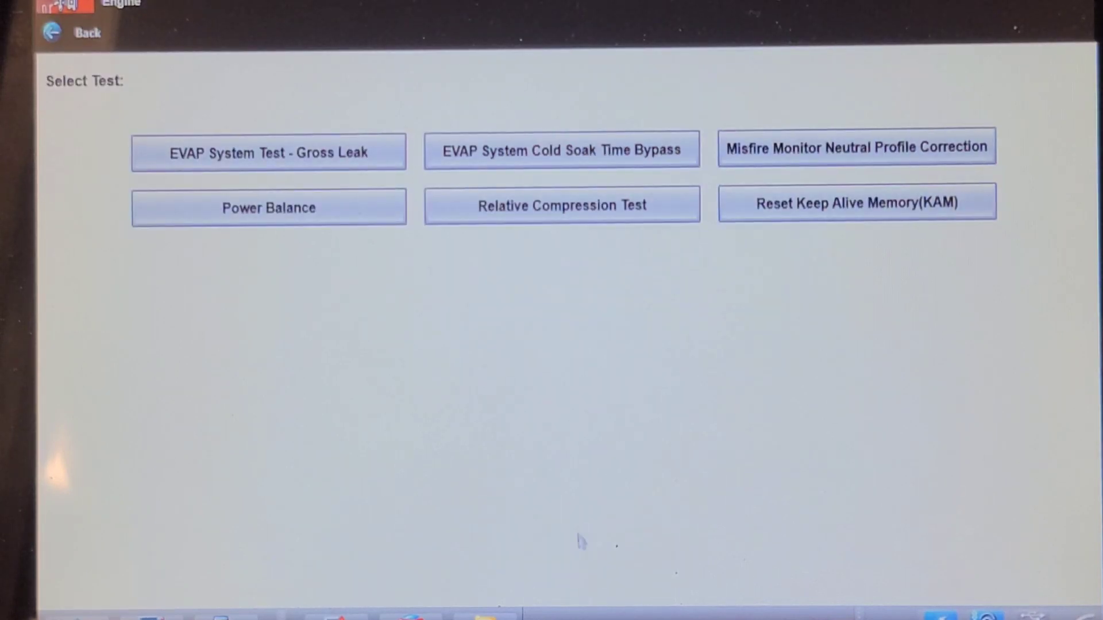
Restart the Relative Compression Test and crank to get results: cylinder 4 at 2.0%, others 0.0%.
click(561, 204)
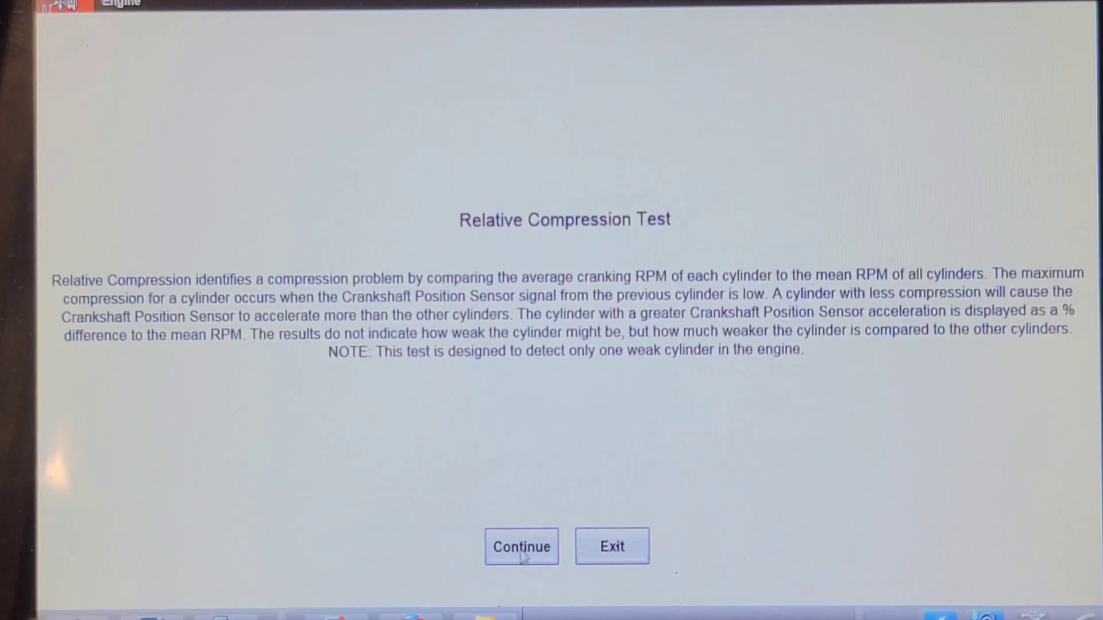
click(521, 546)
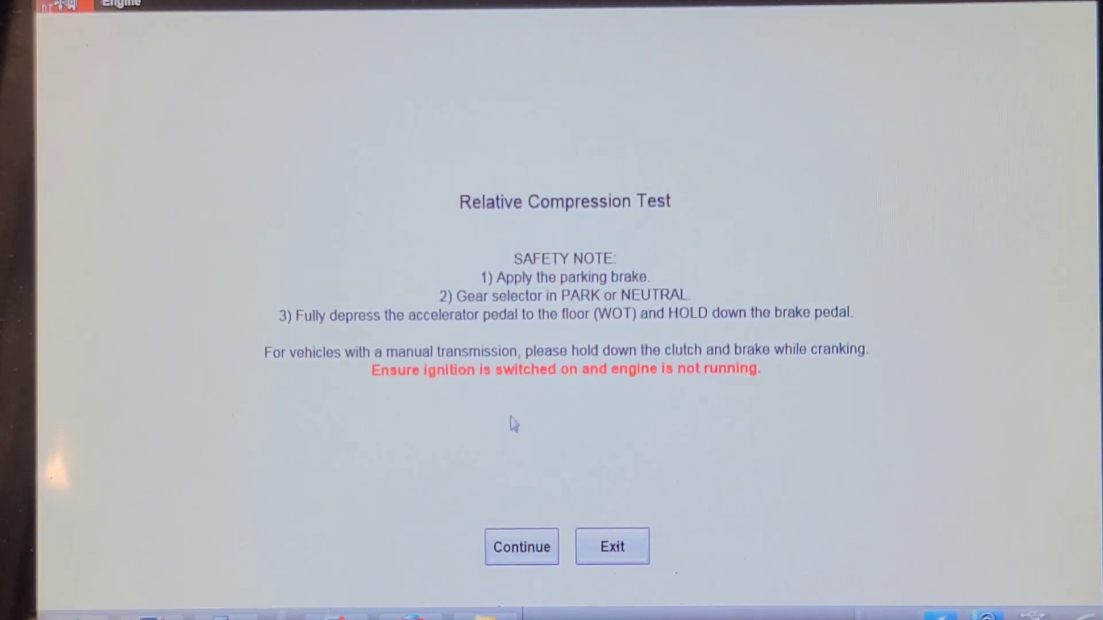
mouse_move(610, 419)
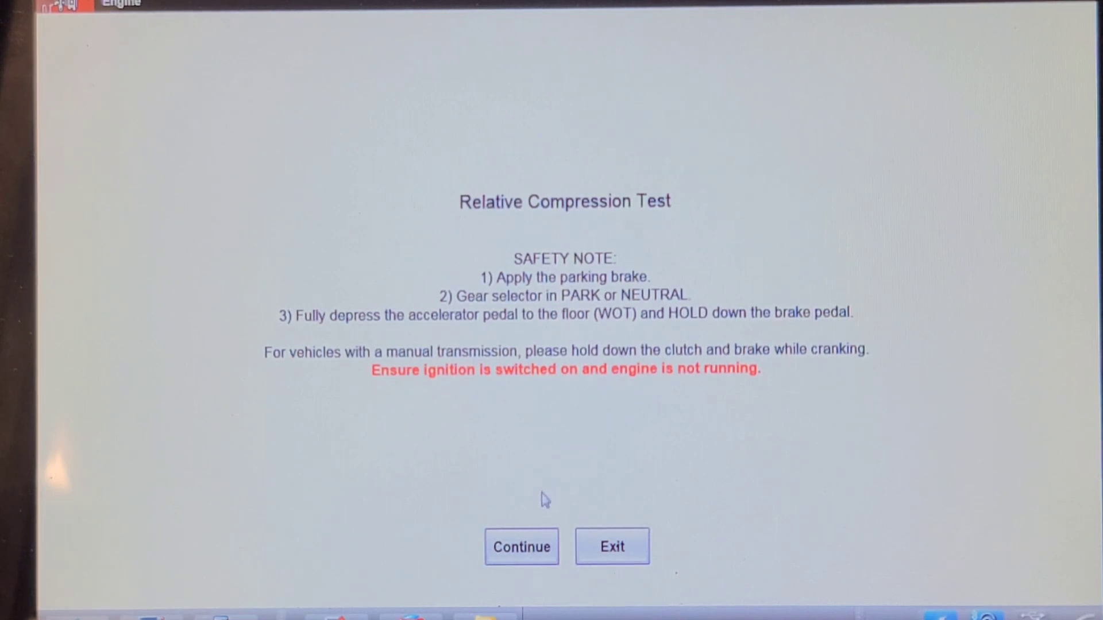
mouse_move(538, 524)
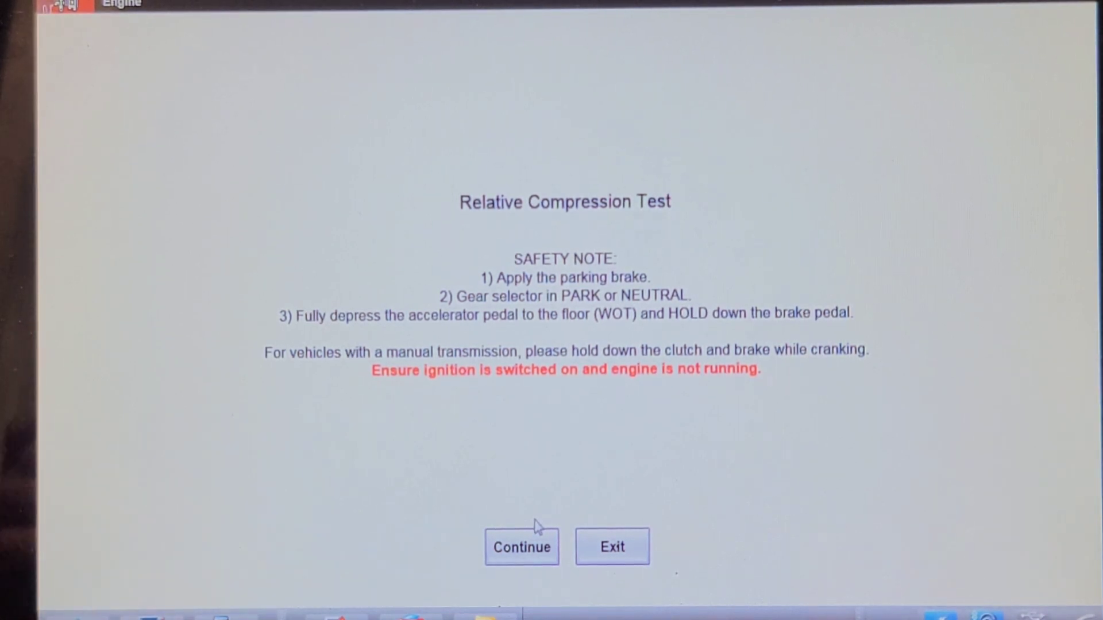
click(521, 547)
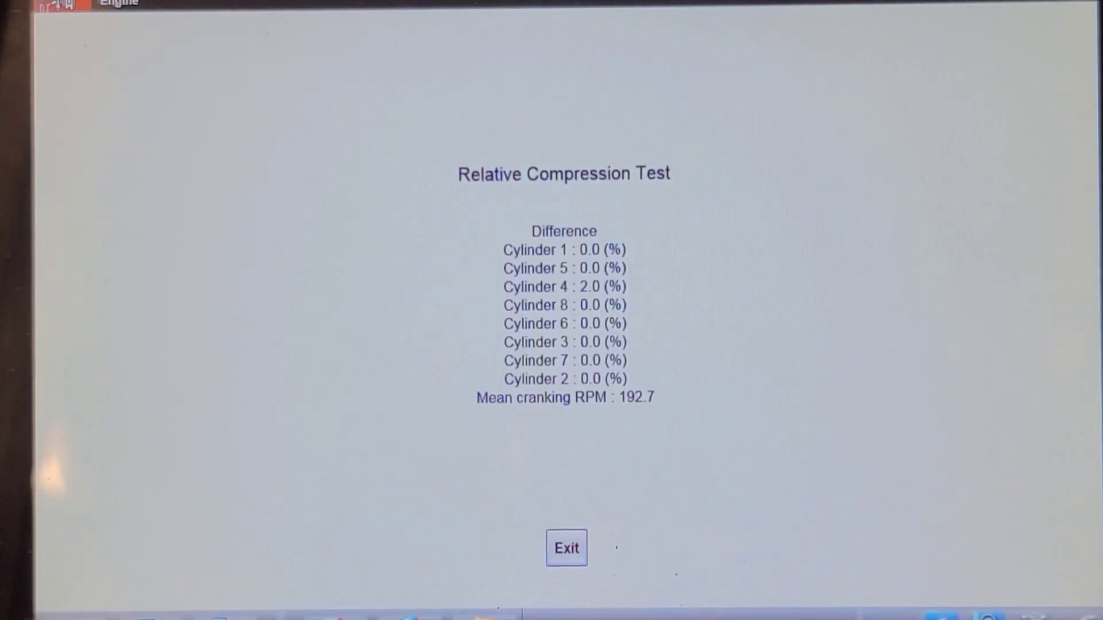